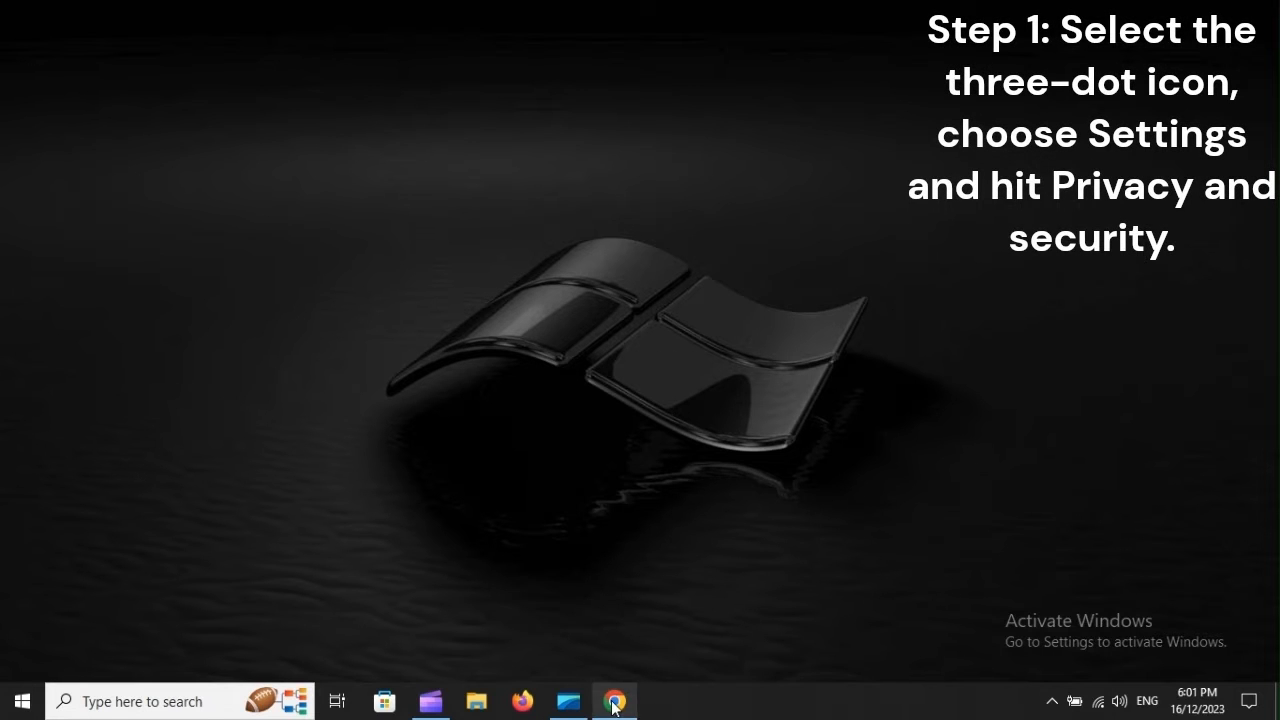
Step: Launch Chrome from the taskbar and open Settings from its three-dot menu
{"action": "left_click", "coordinate": [614, 700]}
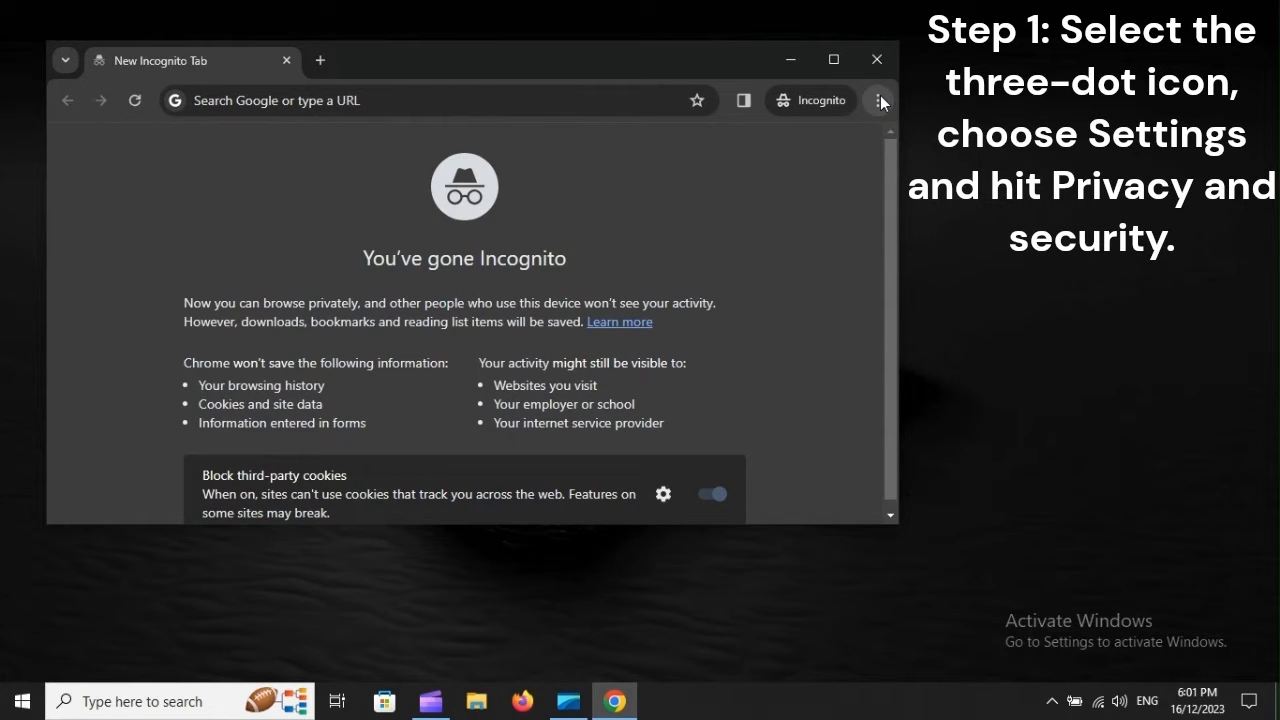
{"action": "left_click", "coordinate": [880, 100]}
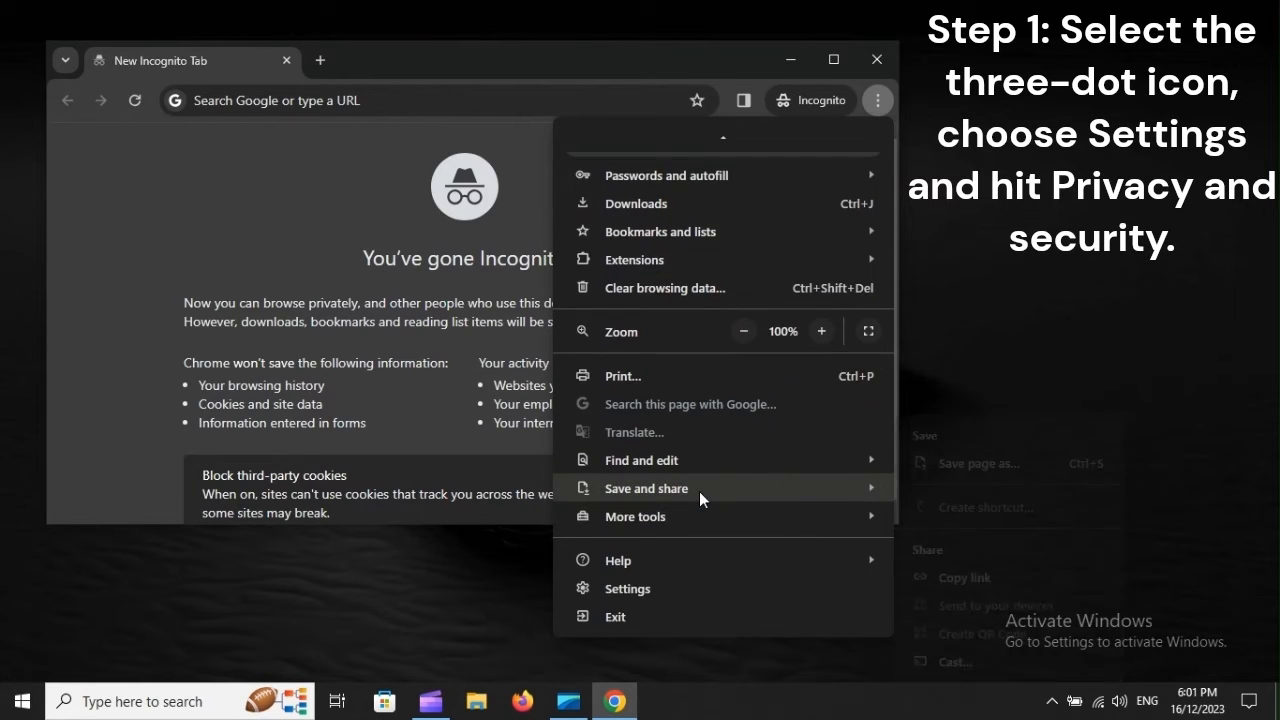
{"action": "mouse_move", "coordinate": [614, 597]}
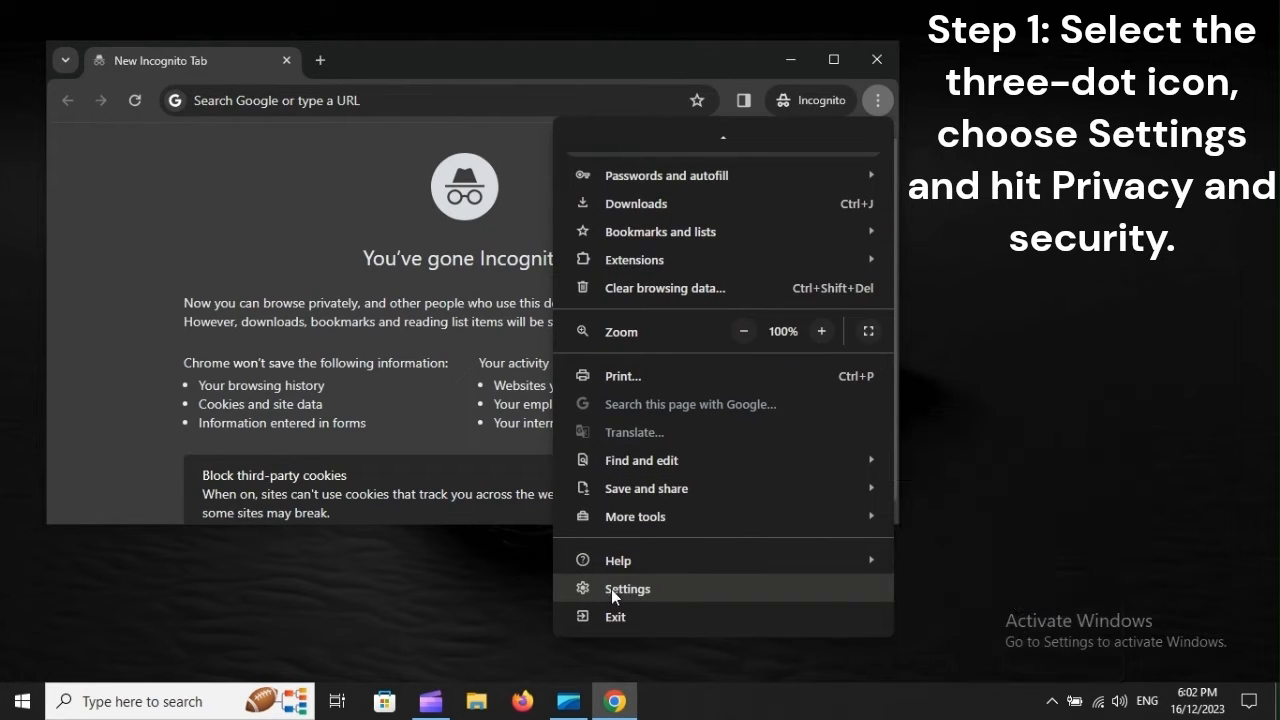
{"action": "mouse_move", "coordinate": [717, 599]}
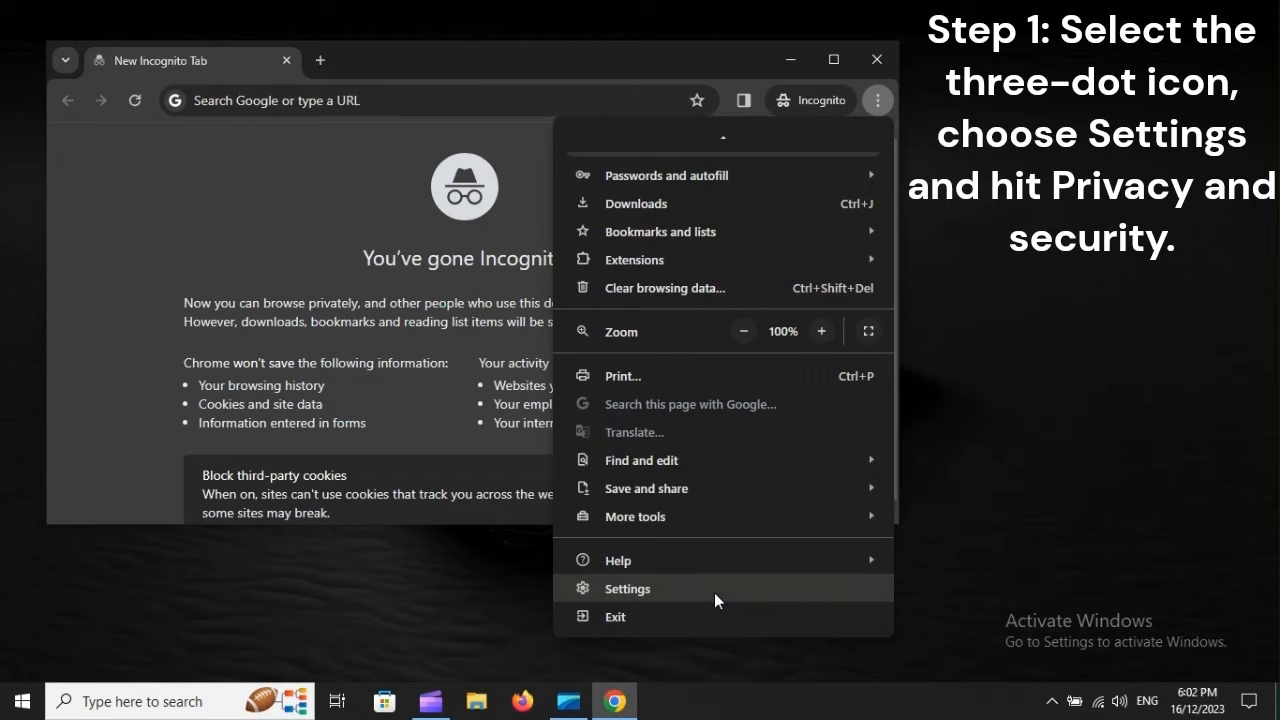
{"action": "left_click", "coordinate": [627, 588]}
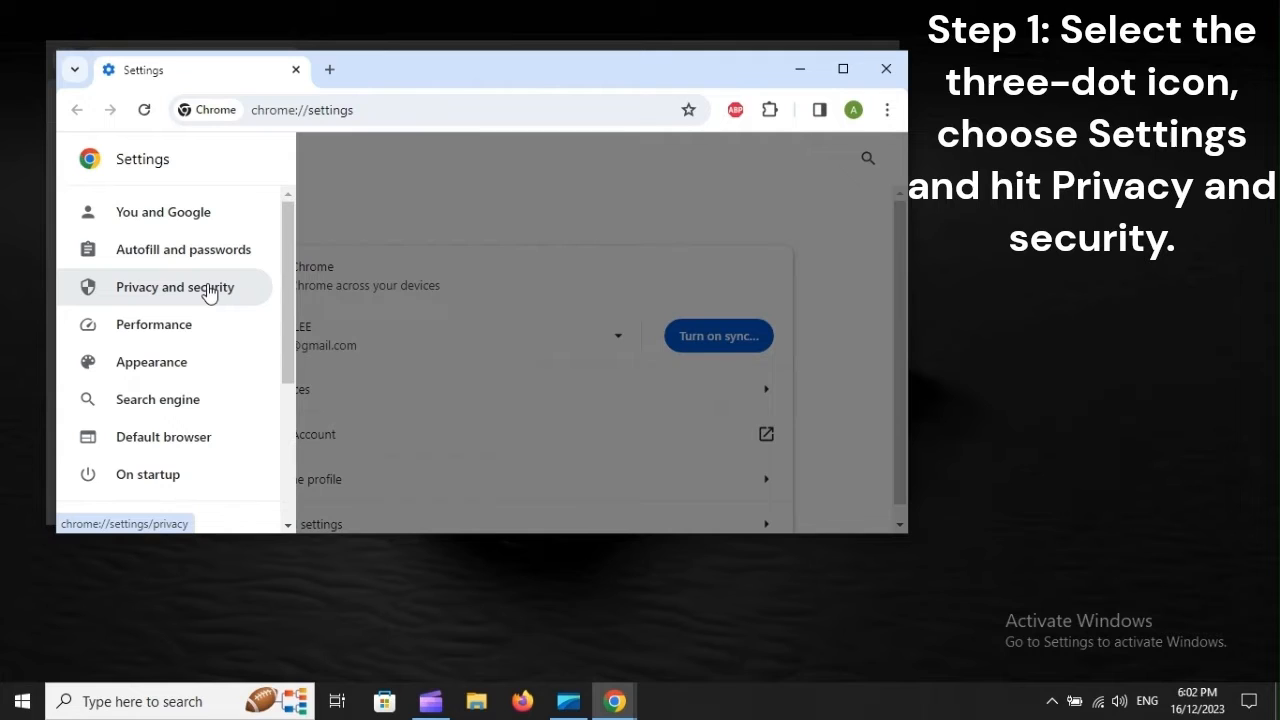
Step: Go to Privacy and security and start Clear browsing data for history, cookies and cache
{"action": "left_click", "coordinate": [174, 287]}
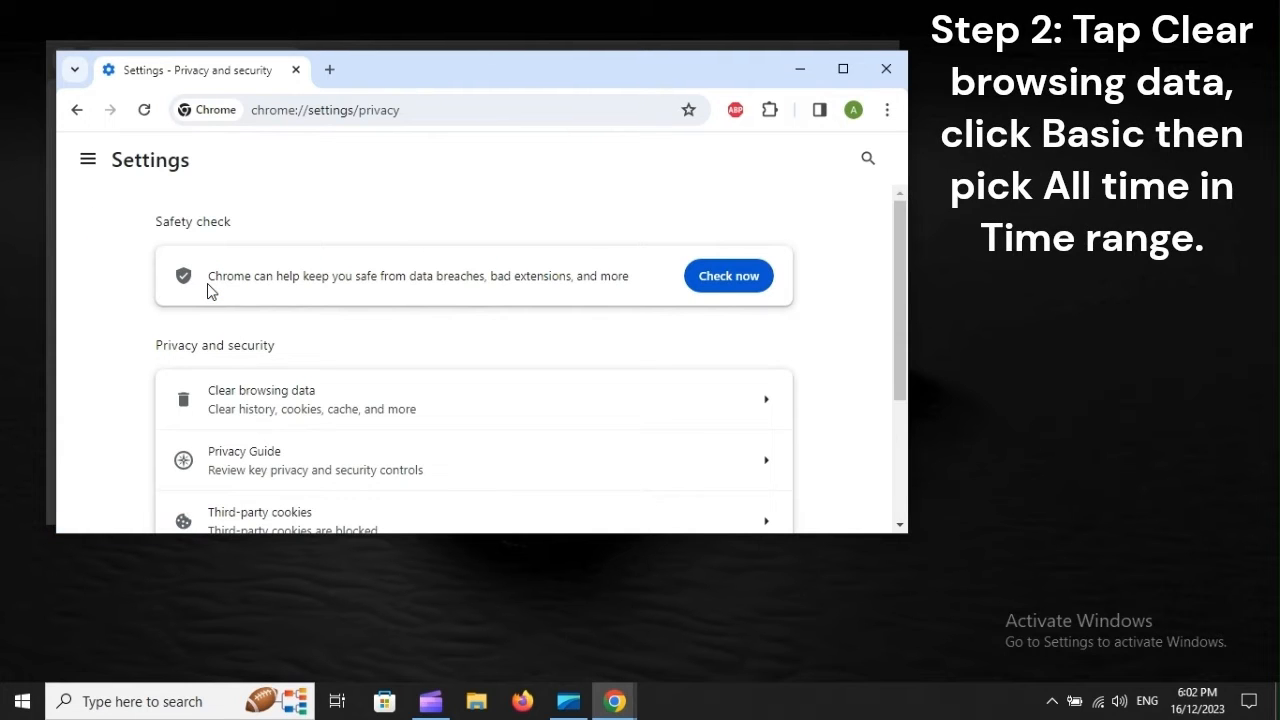
{"action": "scroll", "scroll_direction": "down", "scroll_amount": 3}
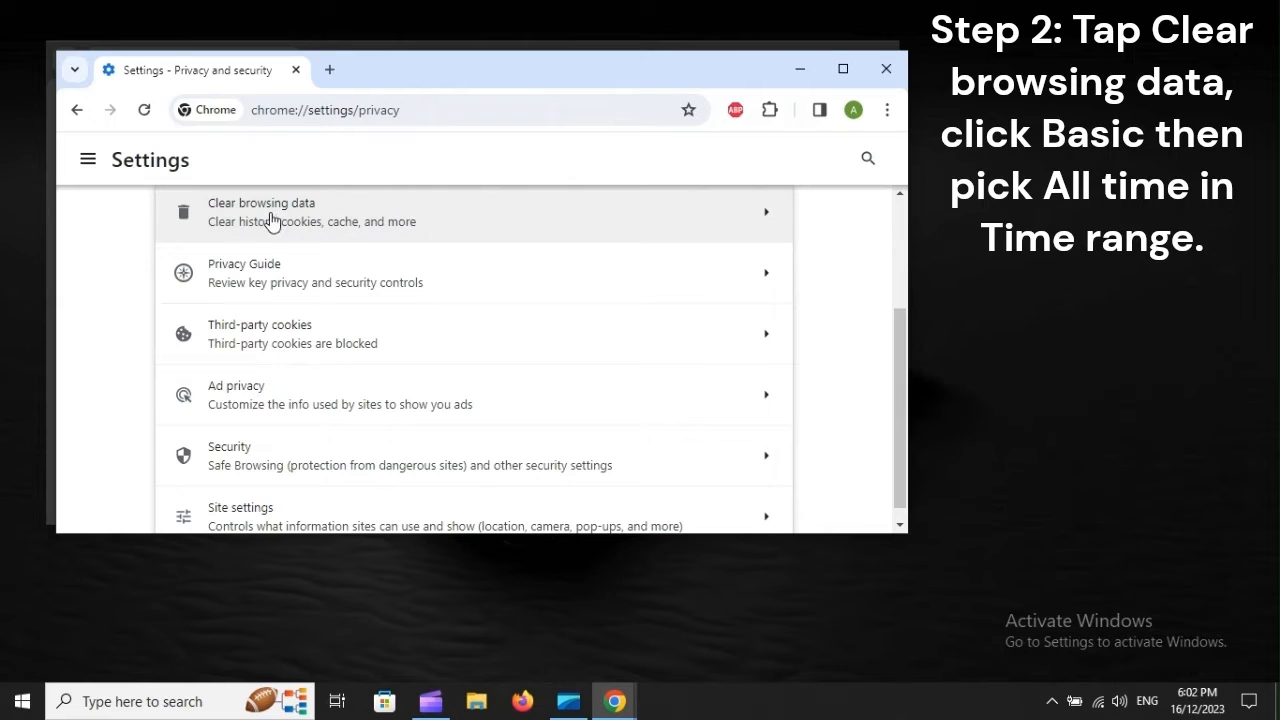
{"action": "left_click", "coordinate": [280, 211]}
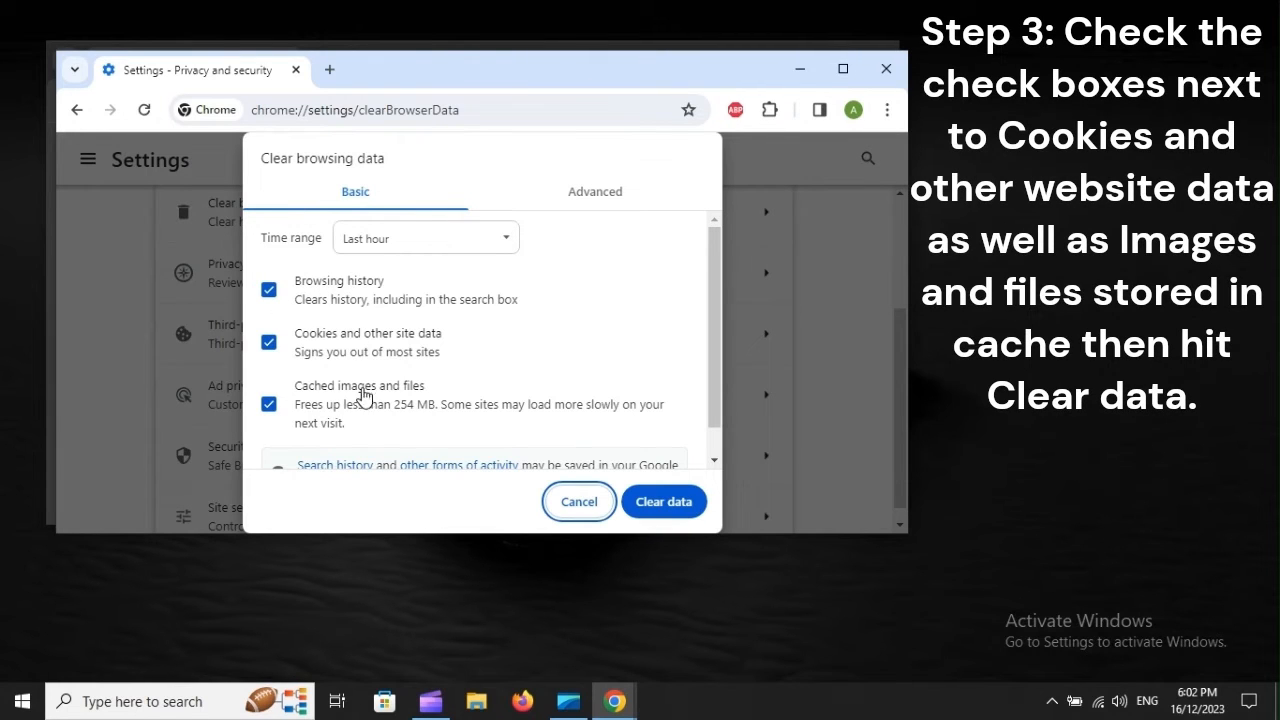
{"action": "mouse_move", "coordinate": [680, 478]}
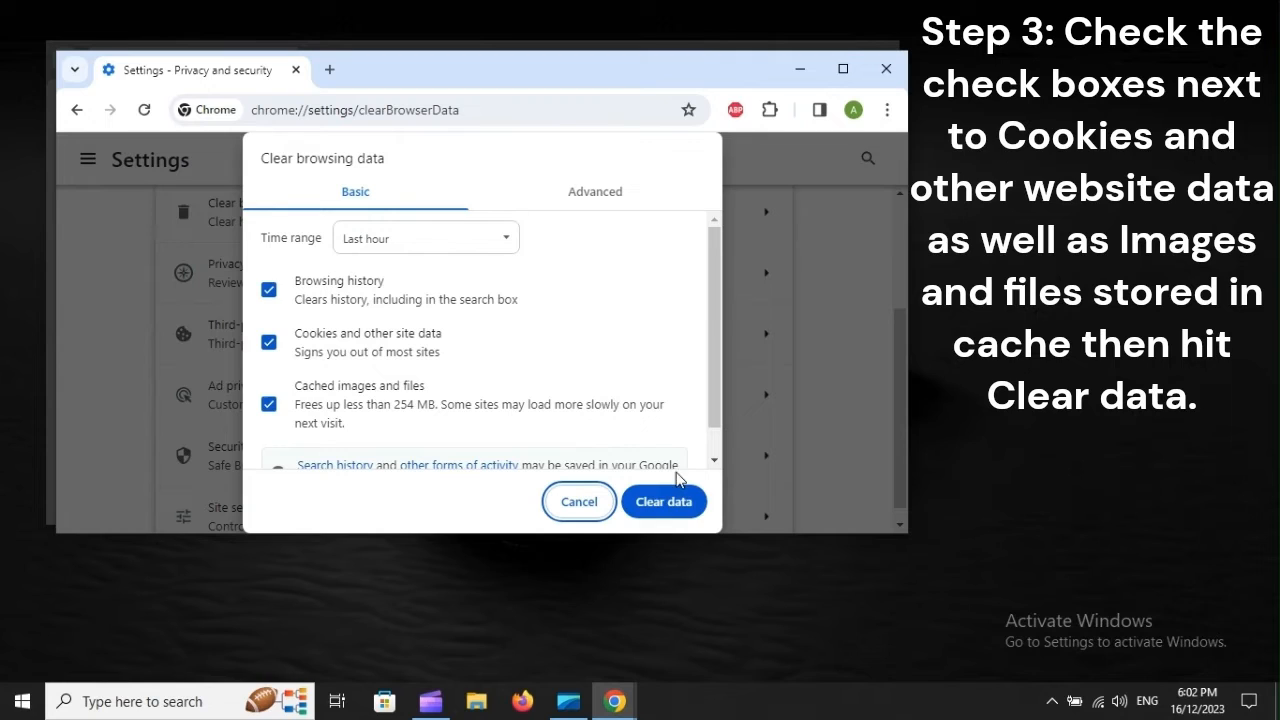
{"action": "mouse_move", "coordinate": [663, 501]}
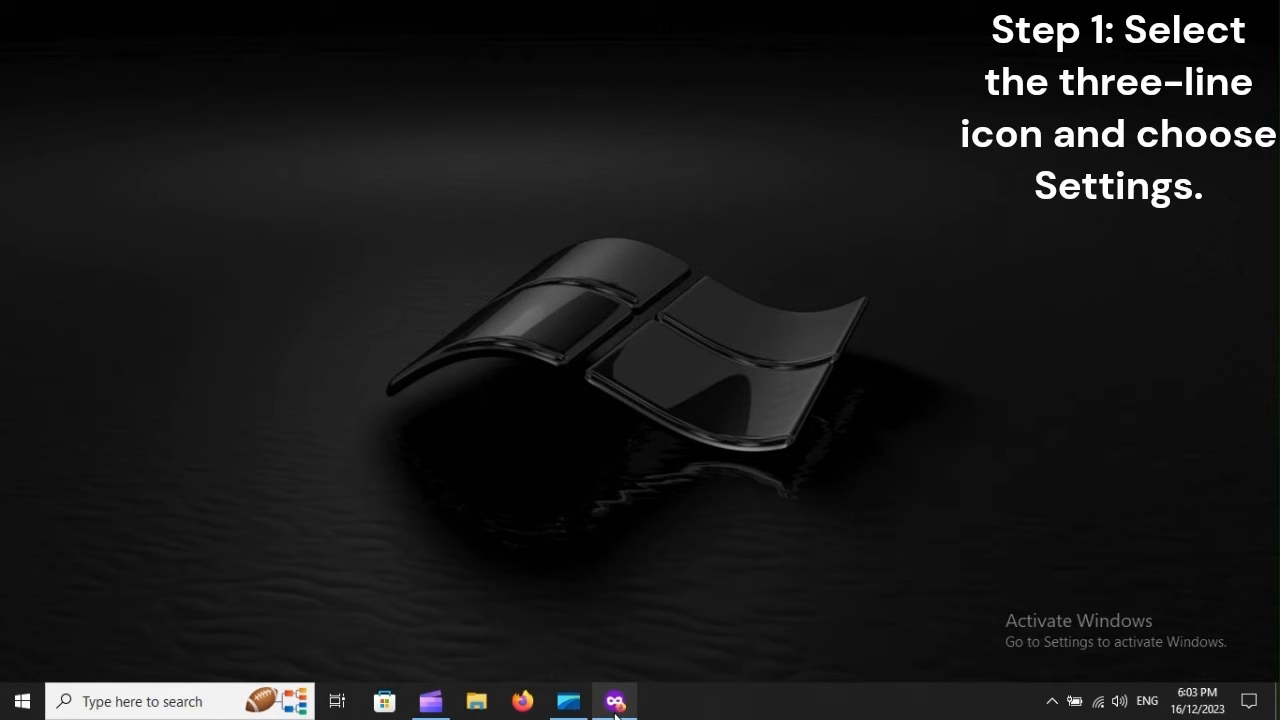
Step: Launch a private Firefox window and open Settings from its three-line menu
{"action": "left_click", "coordinate": [611, 700]}
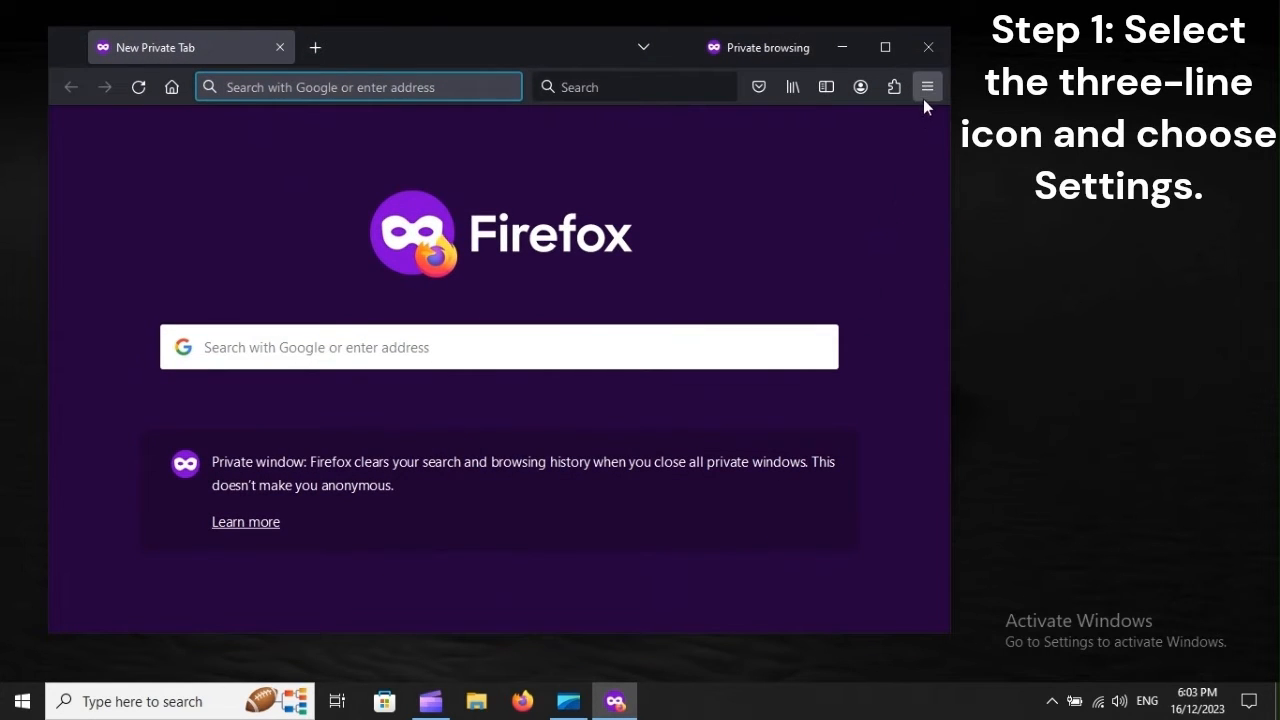
{"action": "left_click", "coordinate": [927, 86]}
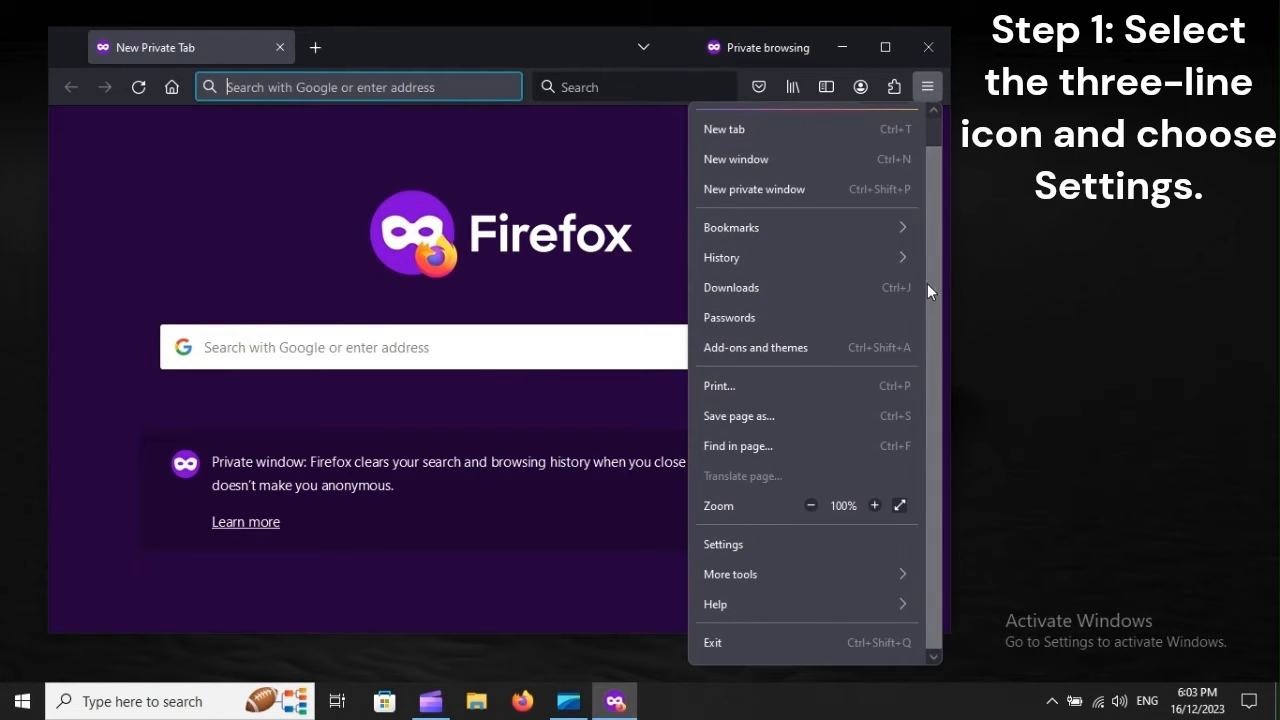
{"action": "mouse_move", "coordinate": [723, 544]}
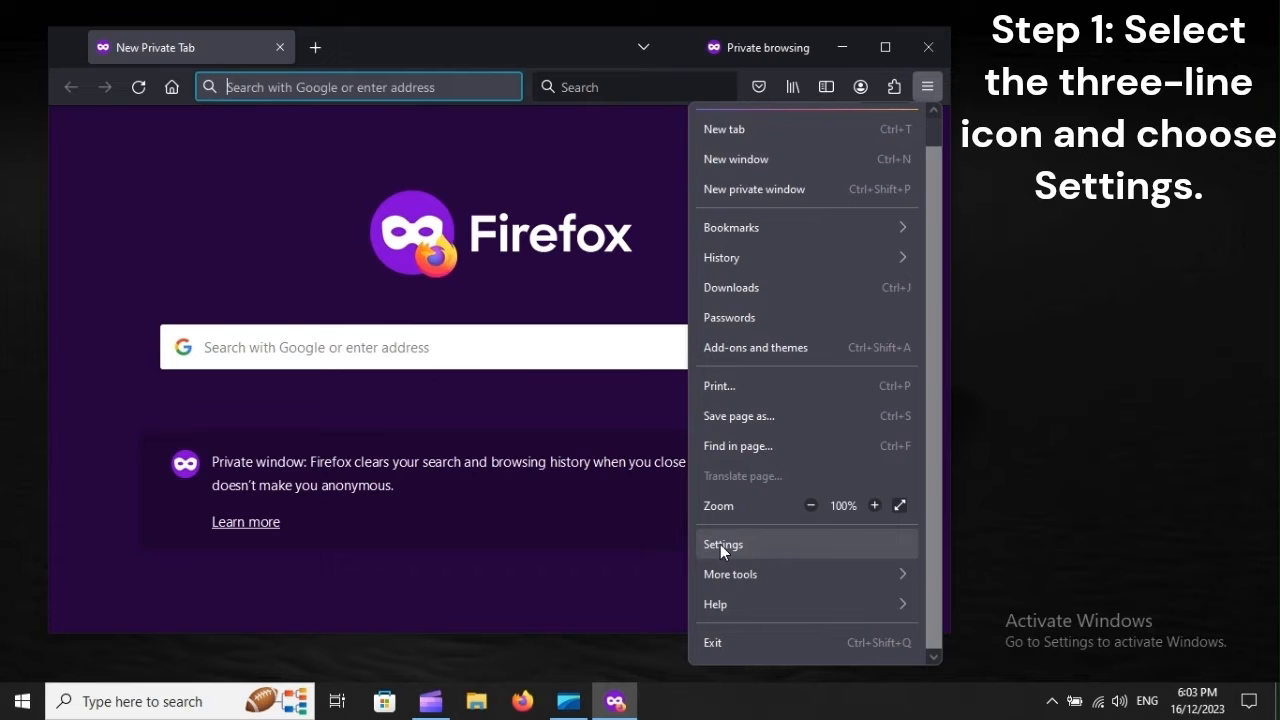
{"action": "mouse_move", "coordinate": [823, 550]}
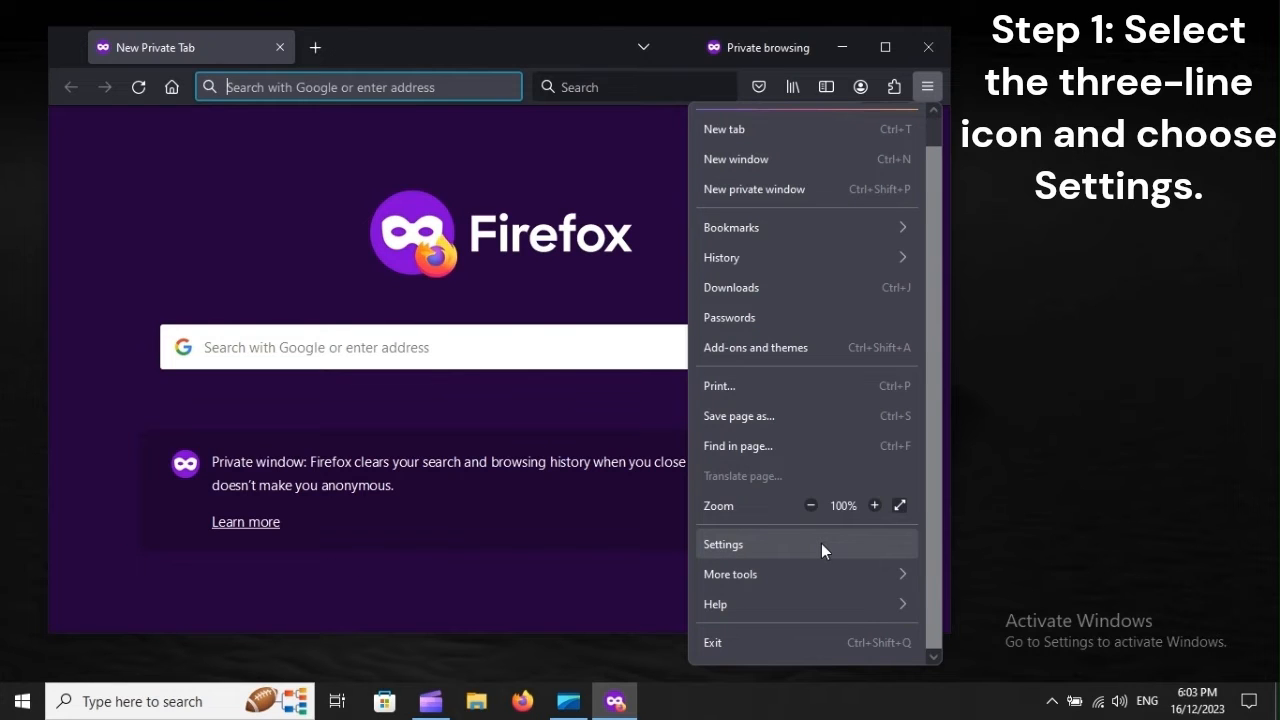
{"action": "left_click", "coordinate": [723, 544]}
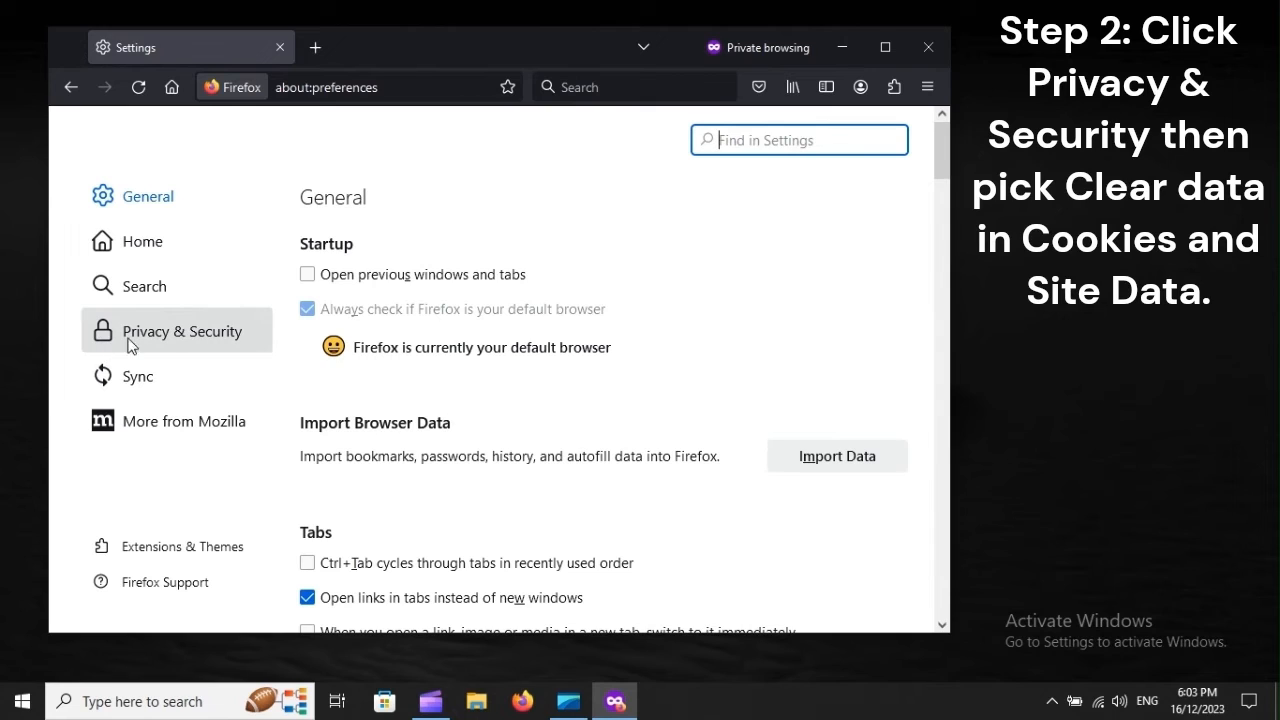
{"action": "mouse_move", "coordinate": [218, 337]}
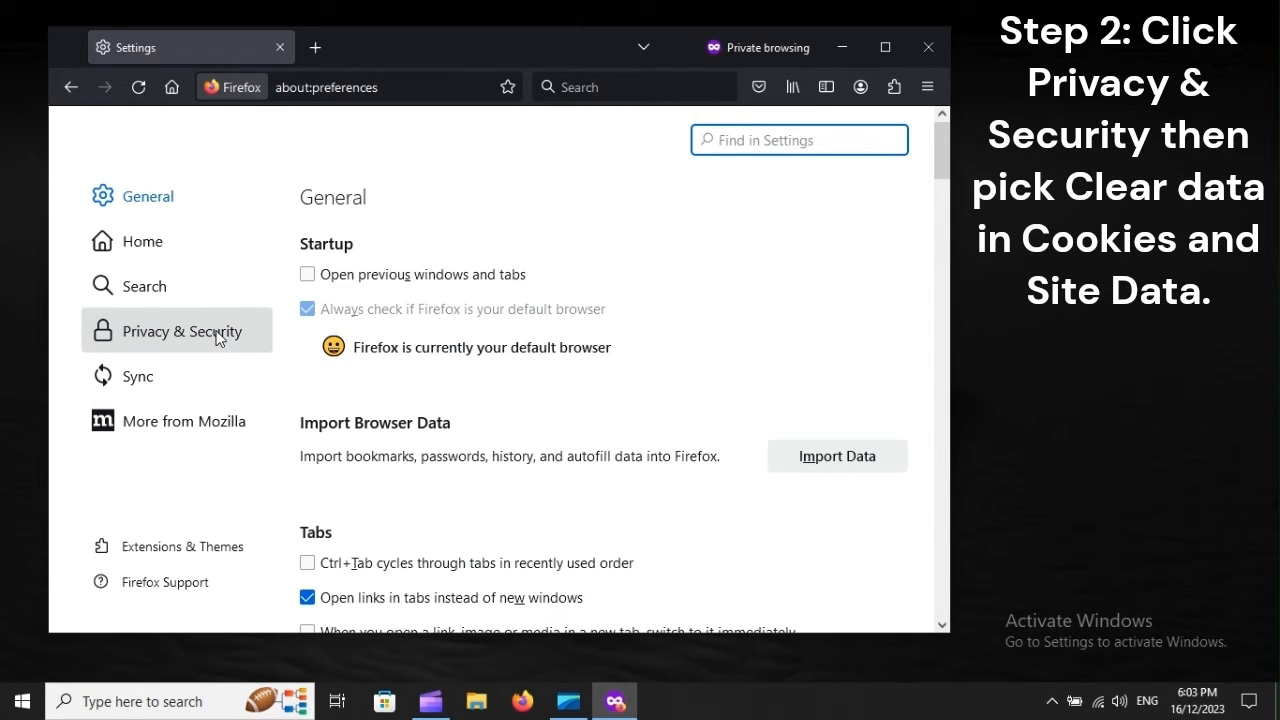
{"action": "mouse_move", "coordinate": [218, 338]}
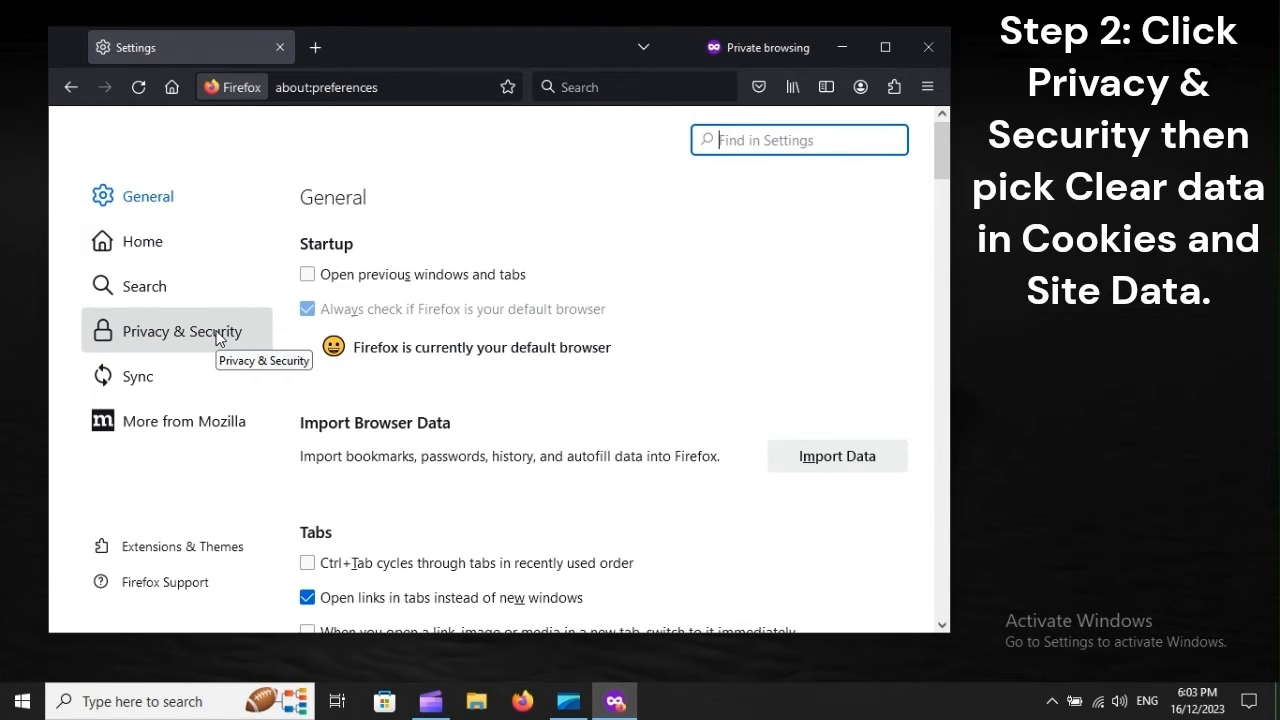
Step: Open Privacy & Security and scroll down to Cookies and Site Data
{"action": "left_click", "coordinate": [183, 330]}
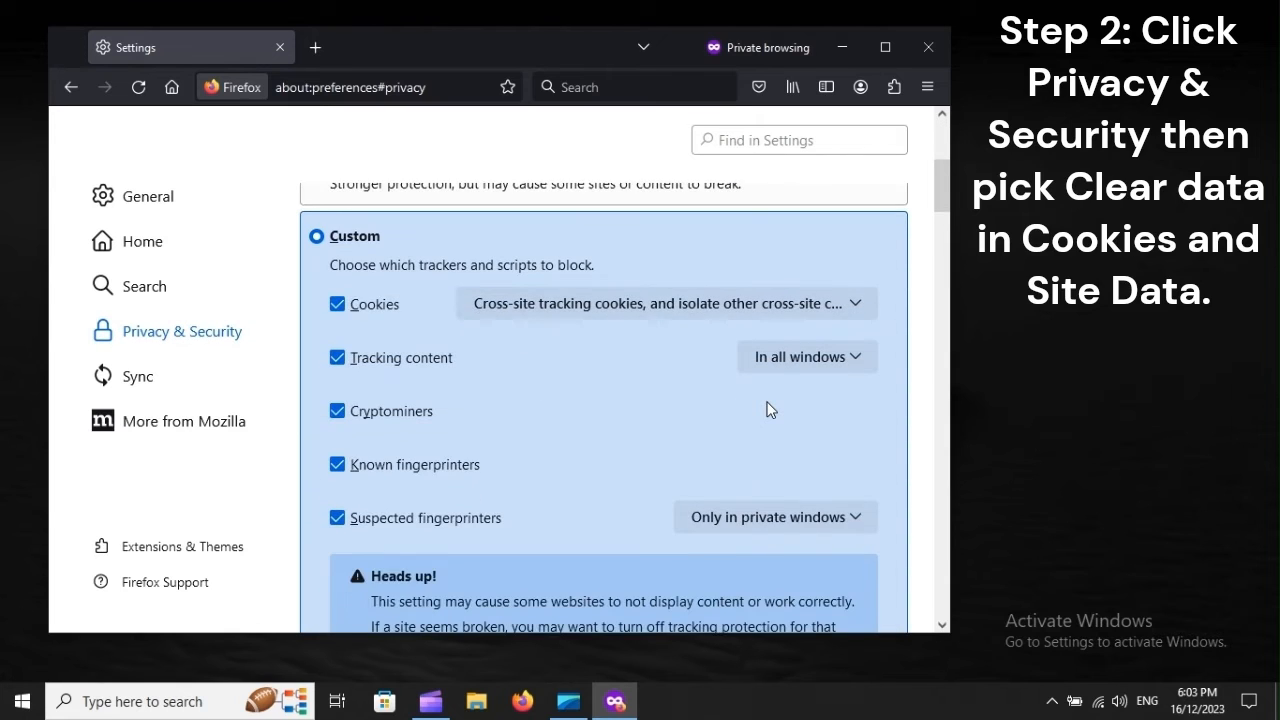
{"action": "scroll", "scroll_direction": "down", "scroll_amount": 3}
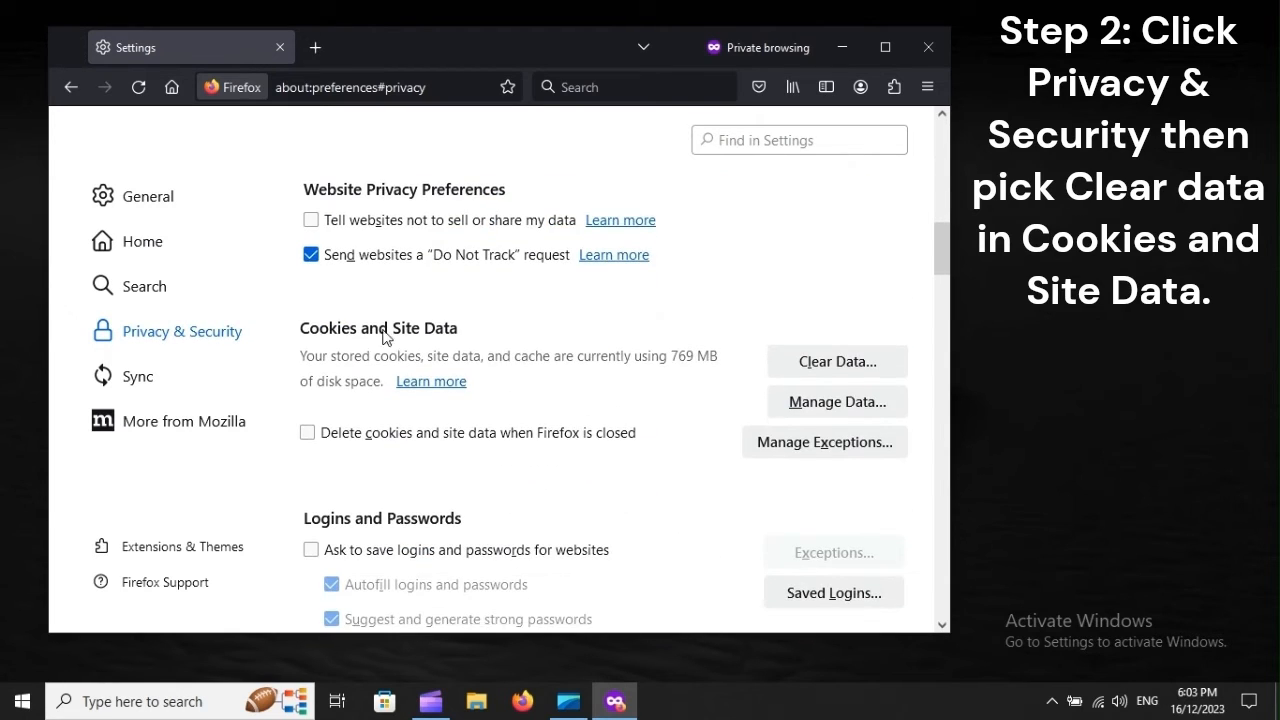
{"action": "mouse_move", "coordinate": [826, 363]}
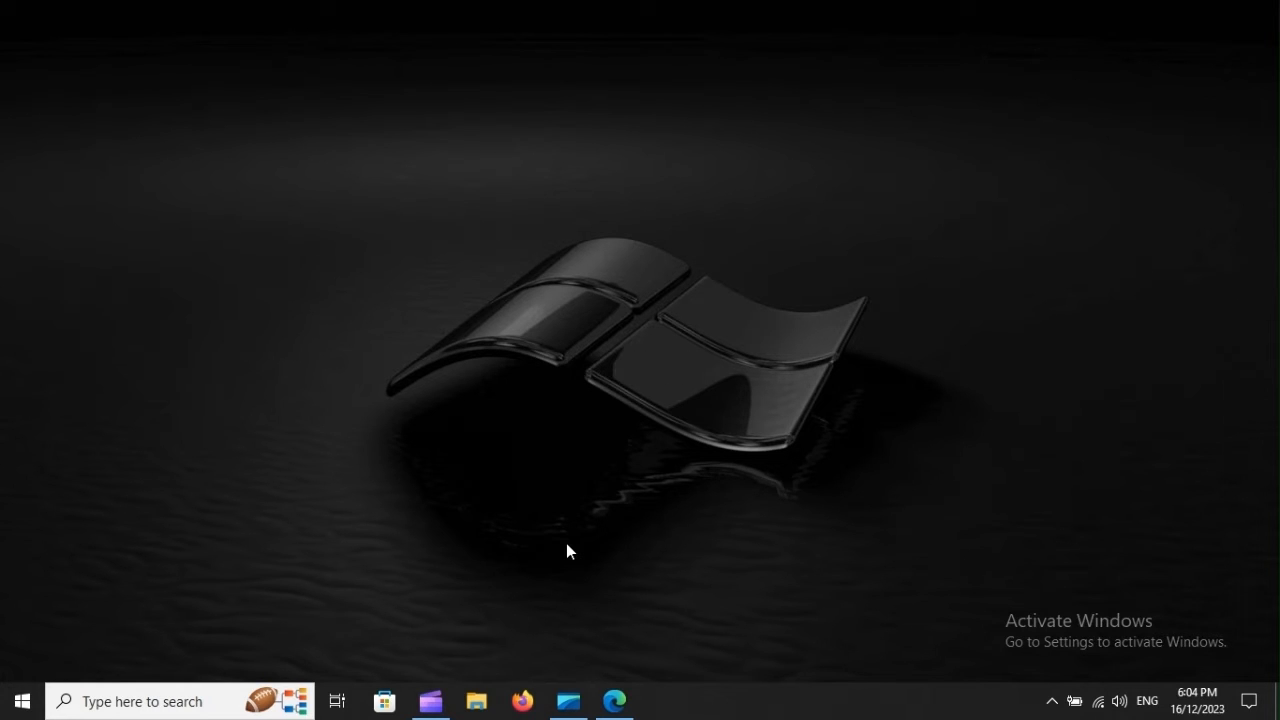
Step: Launch Edge from the taskbar and expand its Settings and more menu
{"action": "left_click", "coordinate": [614, 702]}
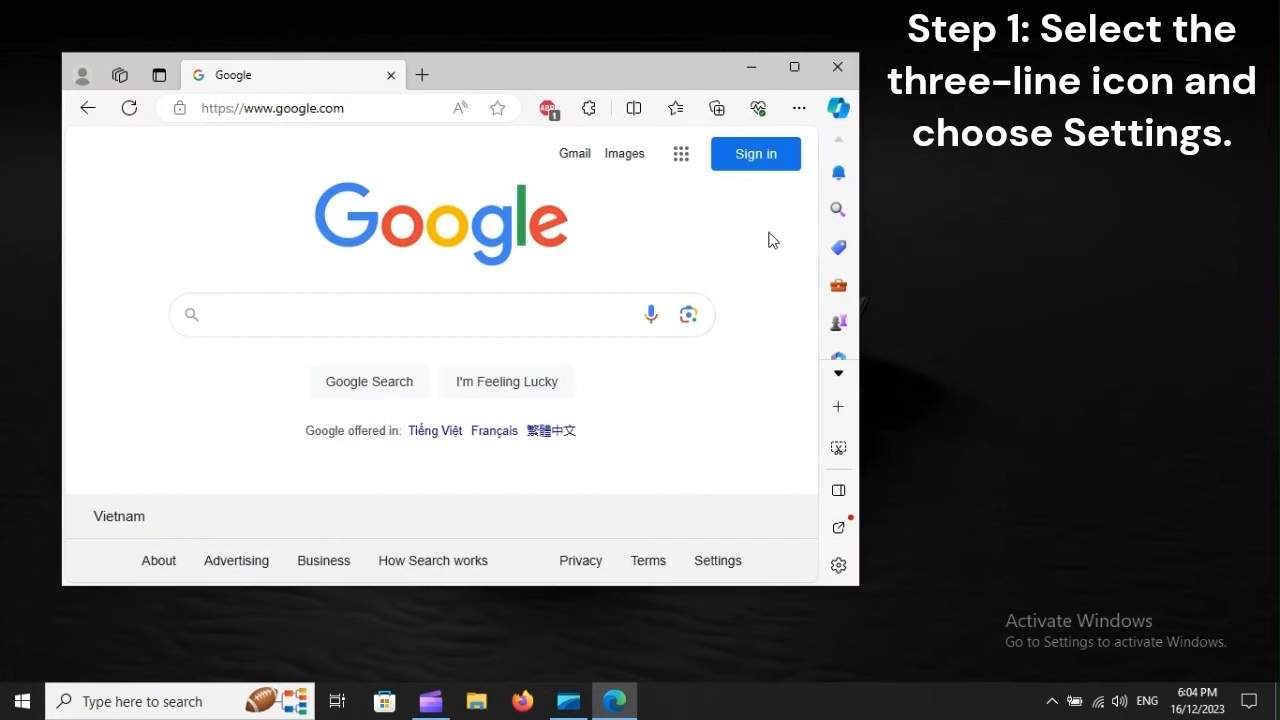
{"action": "mouse_move", "coordinate": [799, 108]}
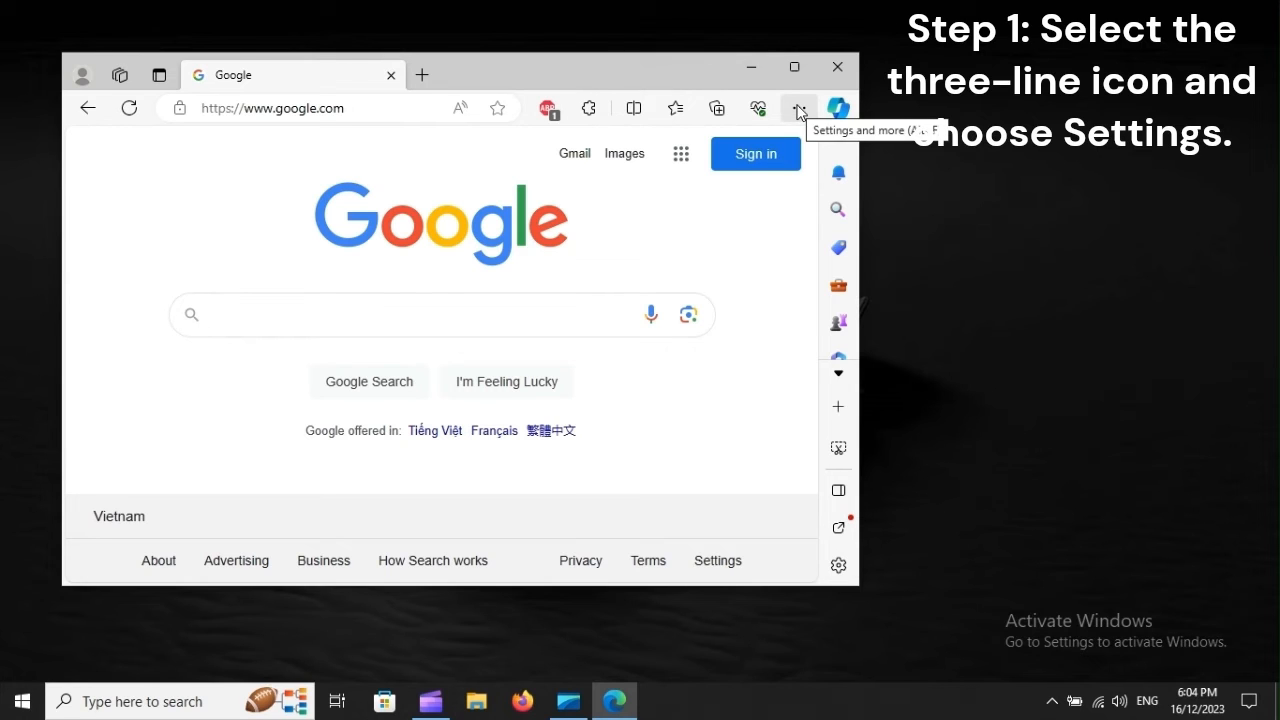
{"action": "left_click", "coordinate": [799, 108]}
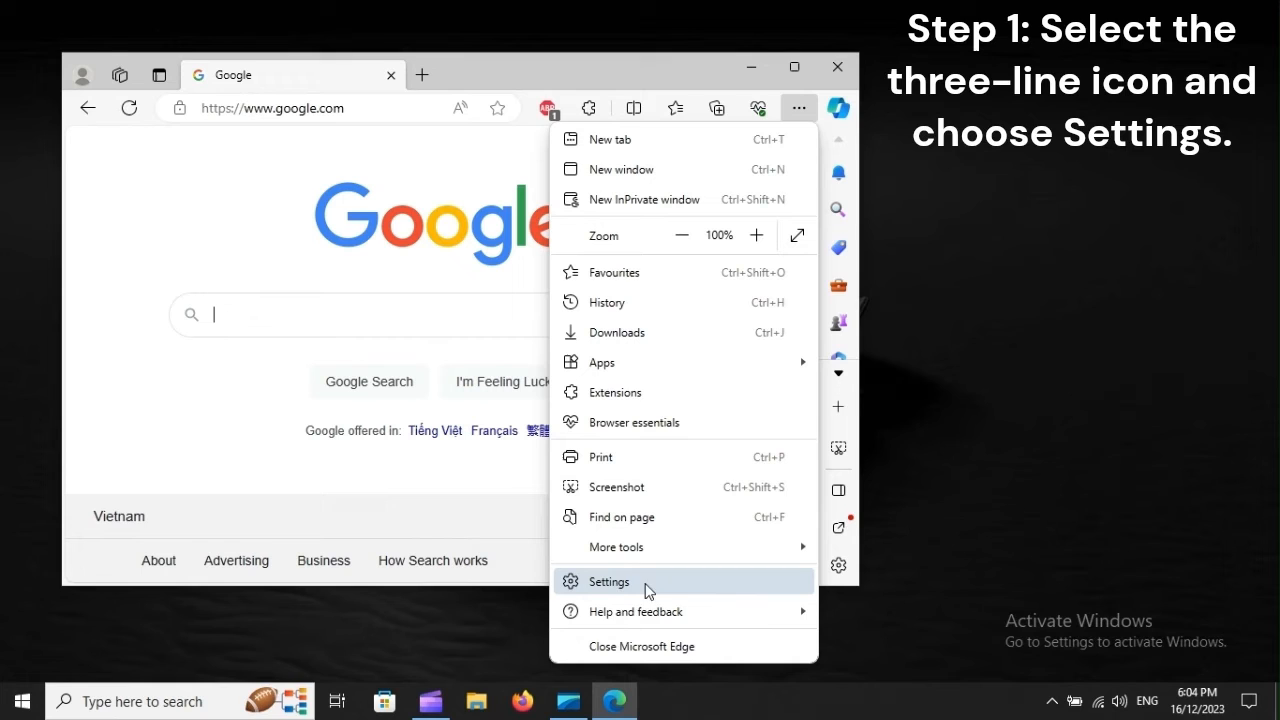
{"action": "mouse_move", "coordinate": [679, 587]}
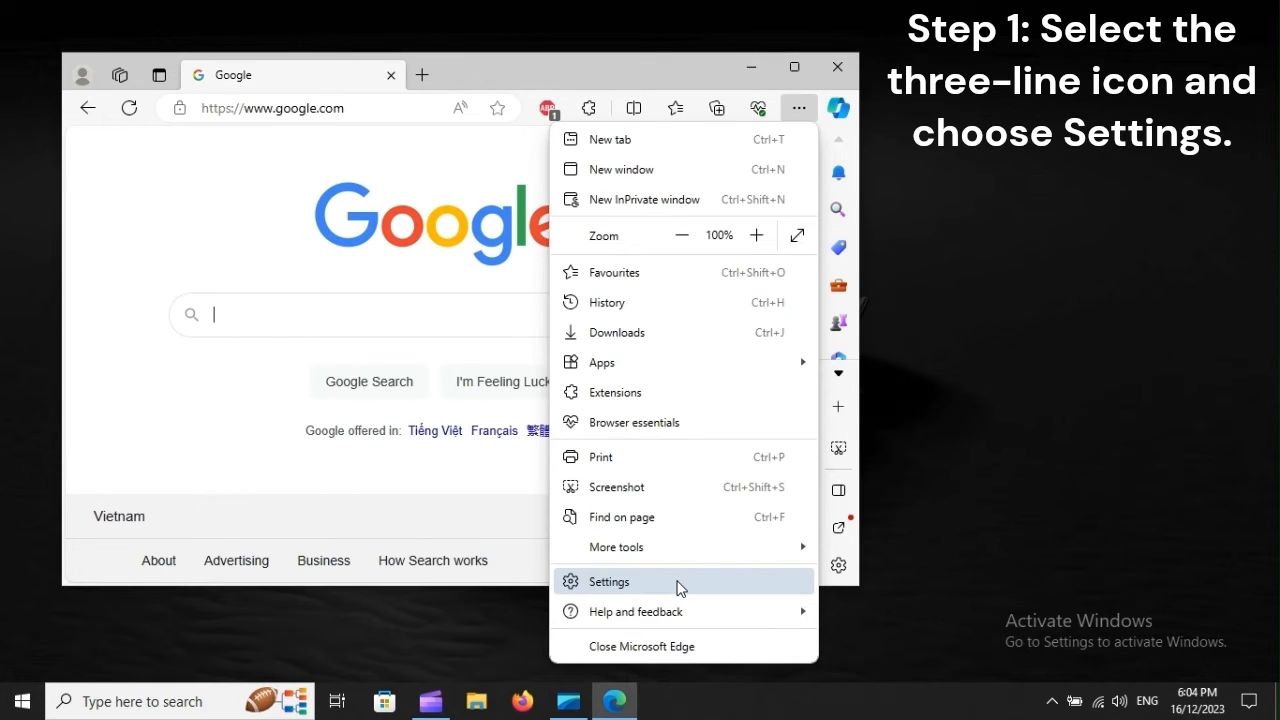
Step: Go to Edge's Privacy, search, and services settings, down to Clear browsing data
{"action": "left_click", "coordinate": [609, 581]}
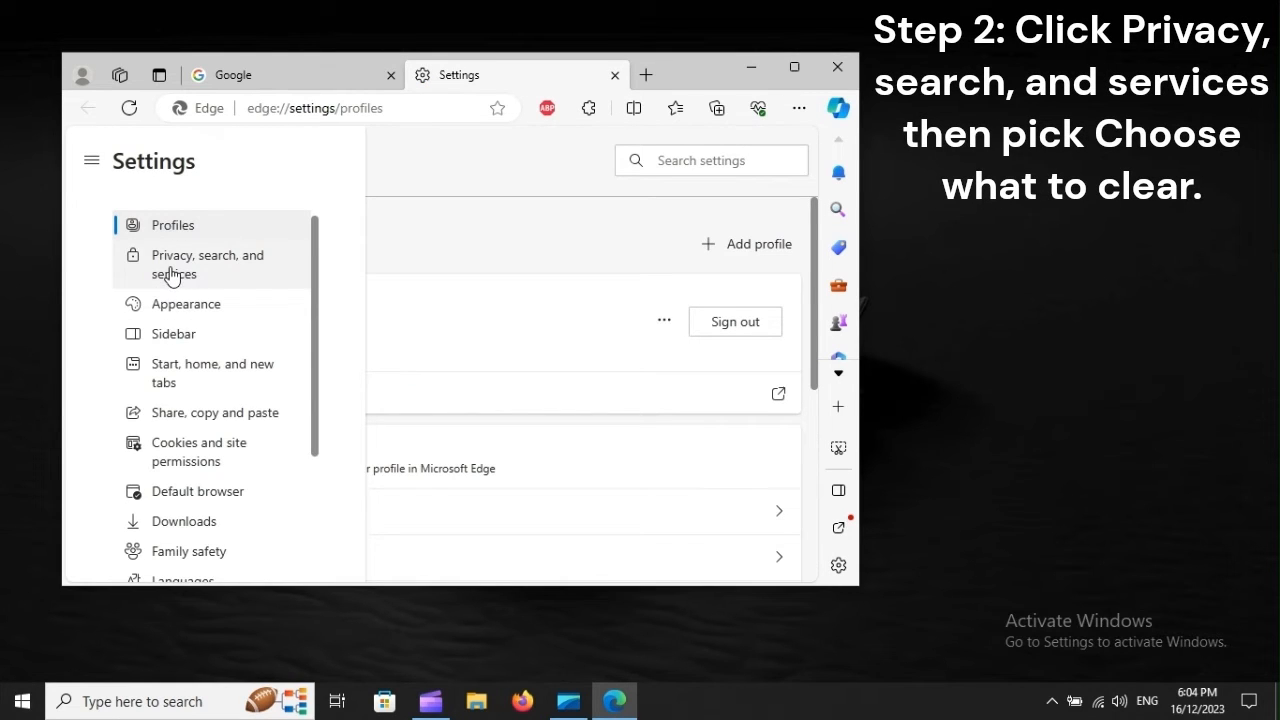
{"action": "mouse_move", "coordinate": [190, 270]}
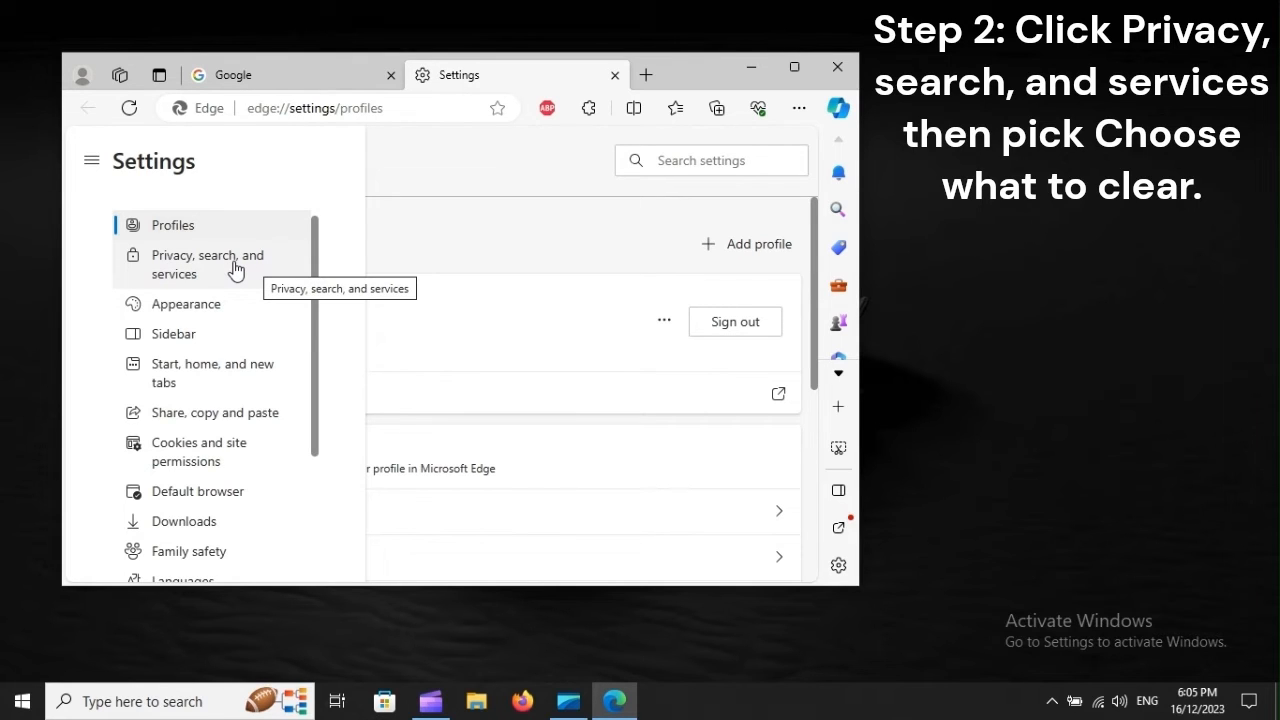
{"action": "left_click", "coordinate": [207, 264]}
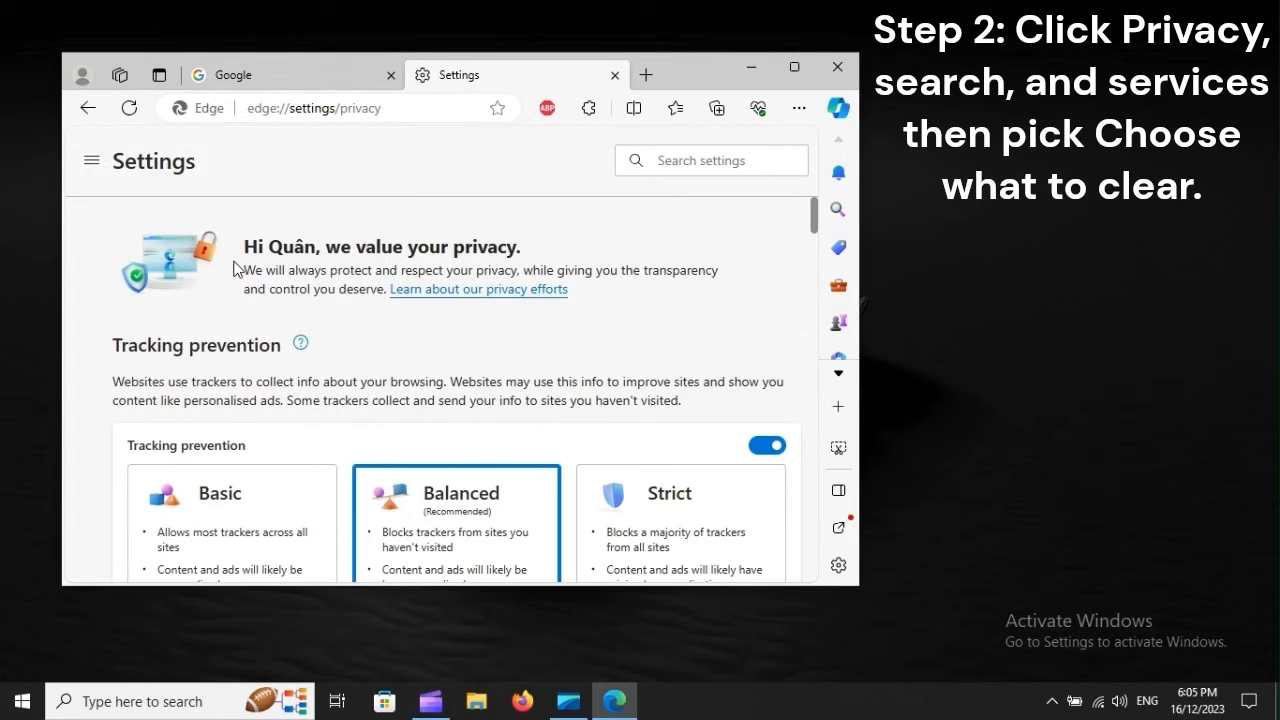
{"action": "scroll", "scroll_direction": "down", "scroll_amount": 3}
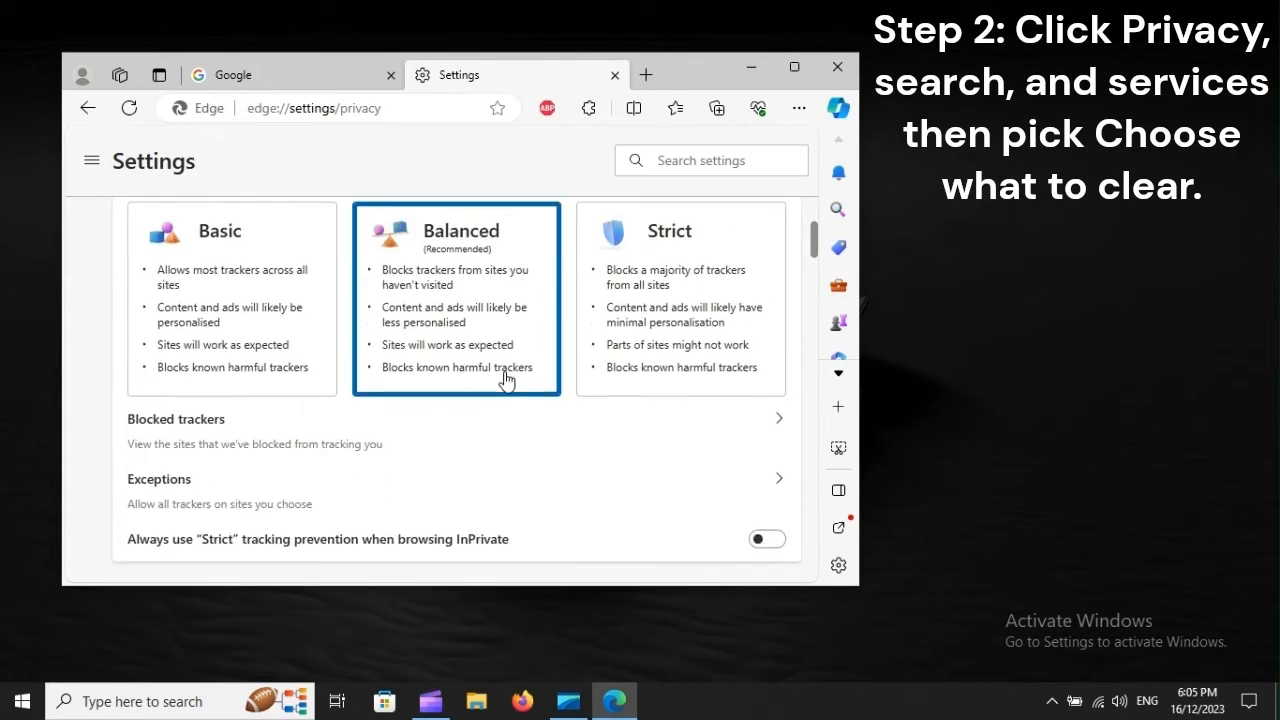
{"action": "scroll", "scroll_direction": "down", "scroll_amount": 3}
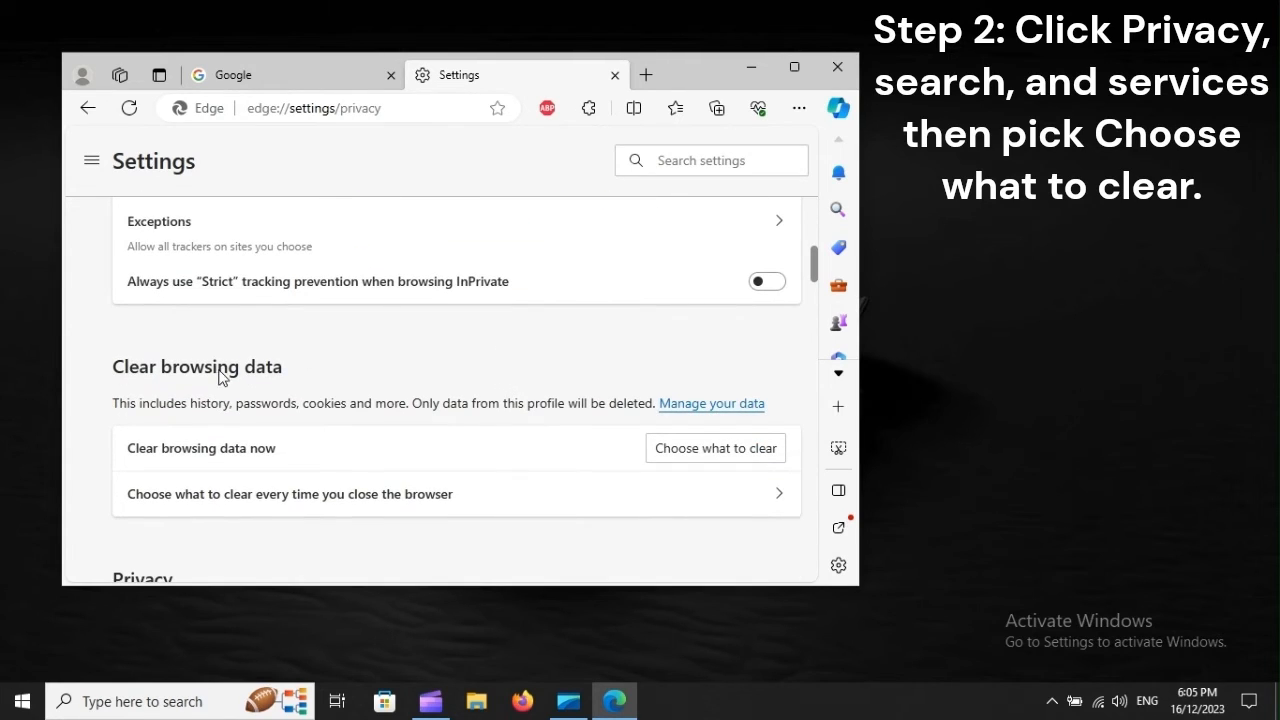
{"action": "mouse_move", "coordinate": [743, 452]}
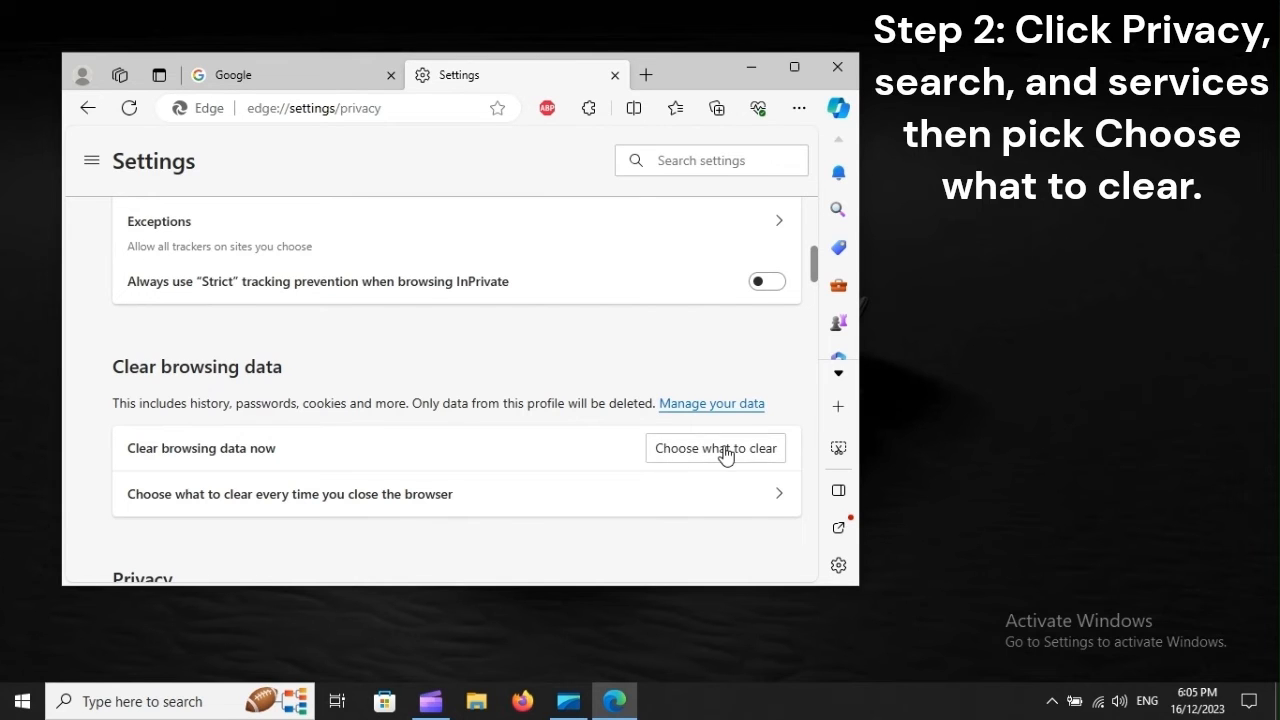
Step: Clear history, cookies and cached files from the last hour
{"action": "left_click", "coordinate": [715, 448]}
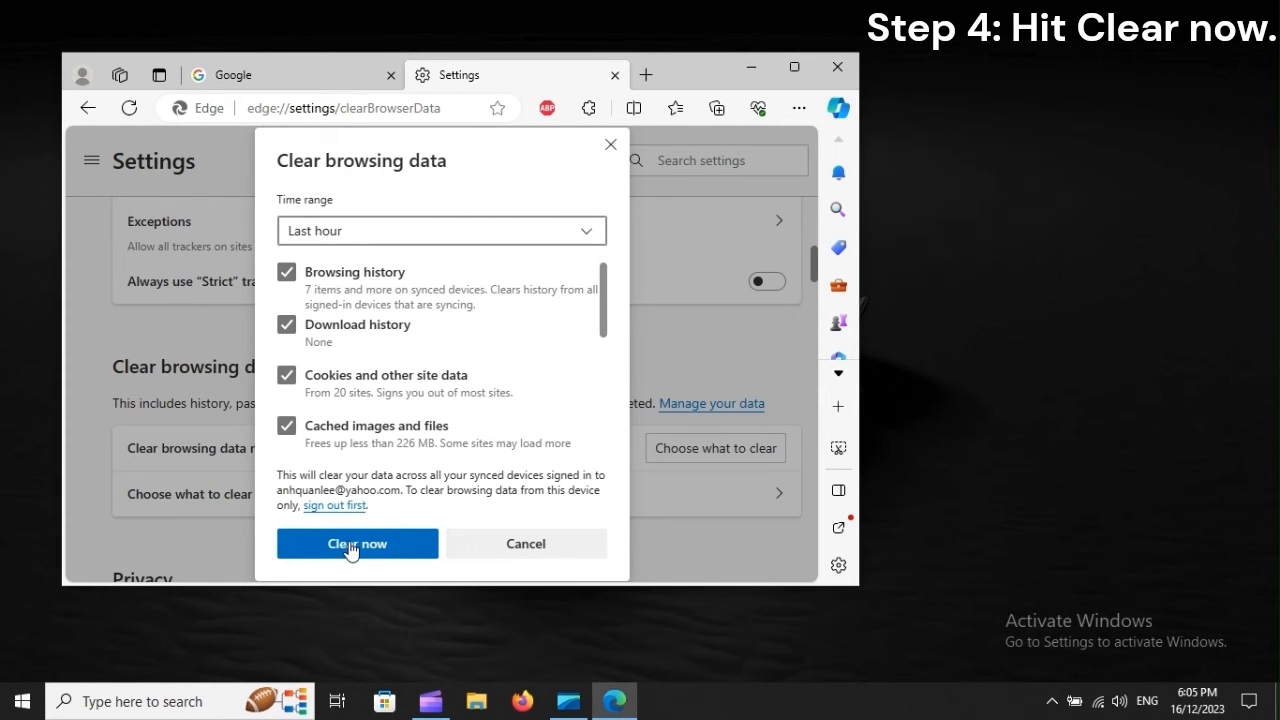
{"action": "mouse_move", "coordinate": [395, 550]}
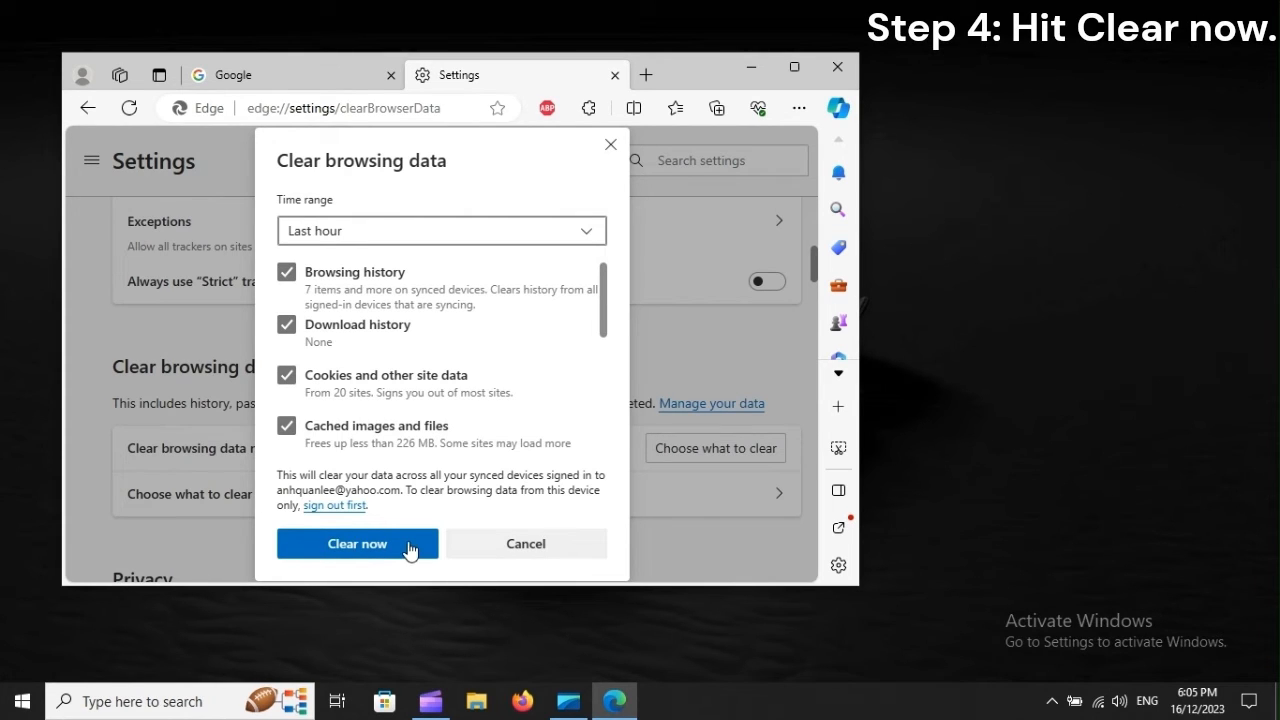
{"action": "left_click", "coordinate": [357, 543]}
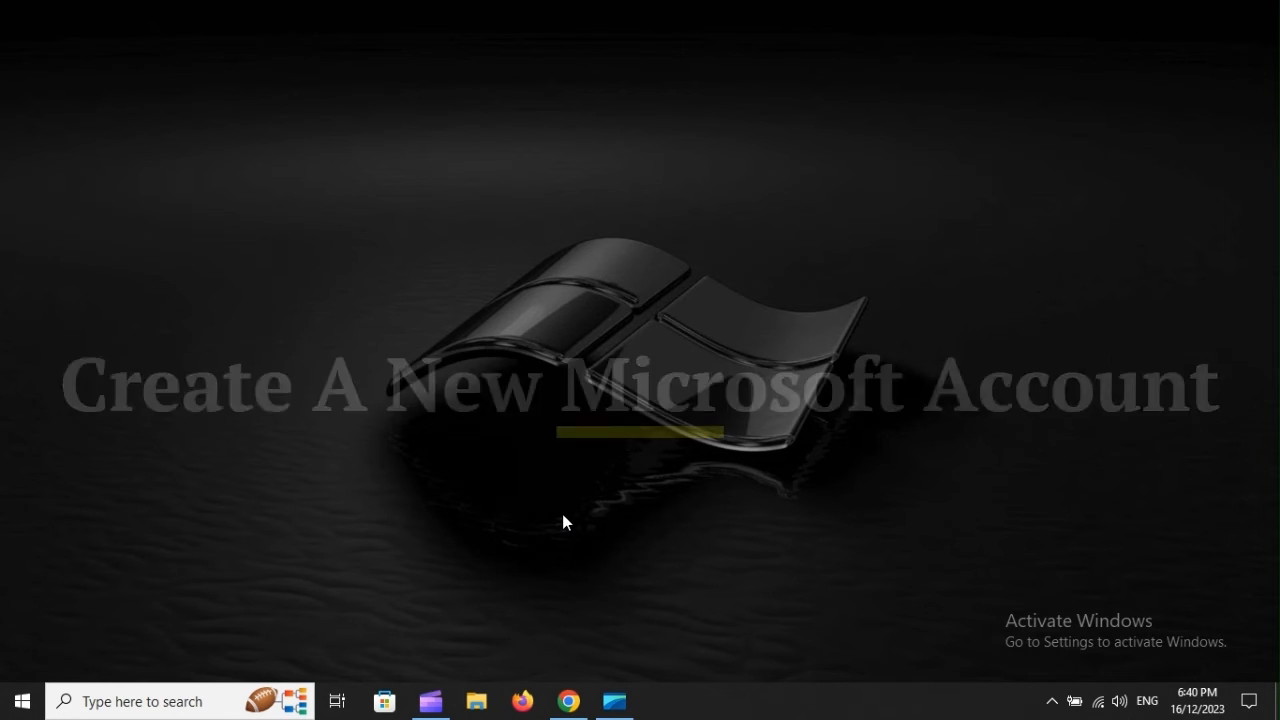
Step: Relaunch Chrome and open the 'Microsoft account | Sign In or Create Your Account Today' result
{"action": "left_click", "coordinate": [568, 700]}
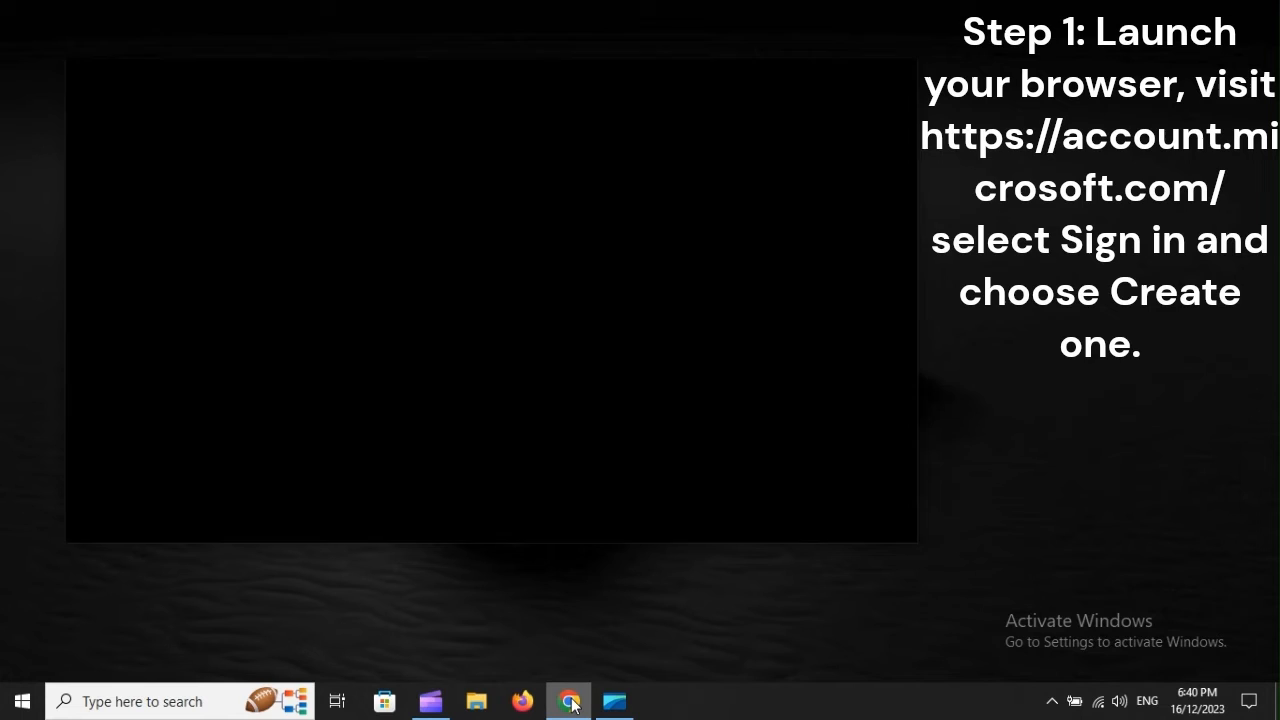
{"action": "left_click", "coordinate": [568, 701]}
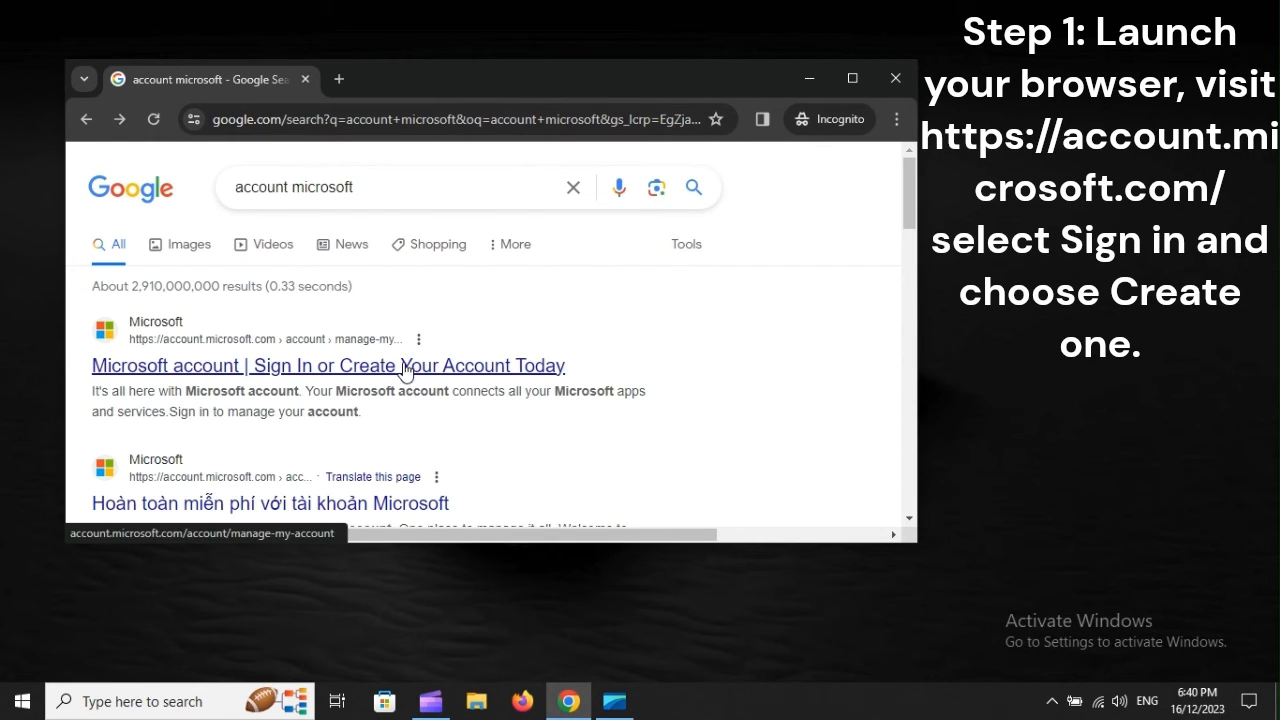
{"action": "mouse_move", "coordinate": [390, 374]}
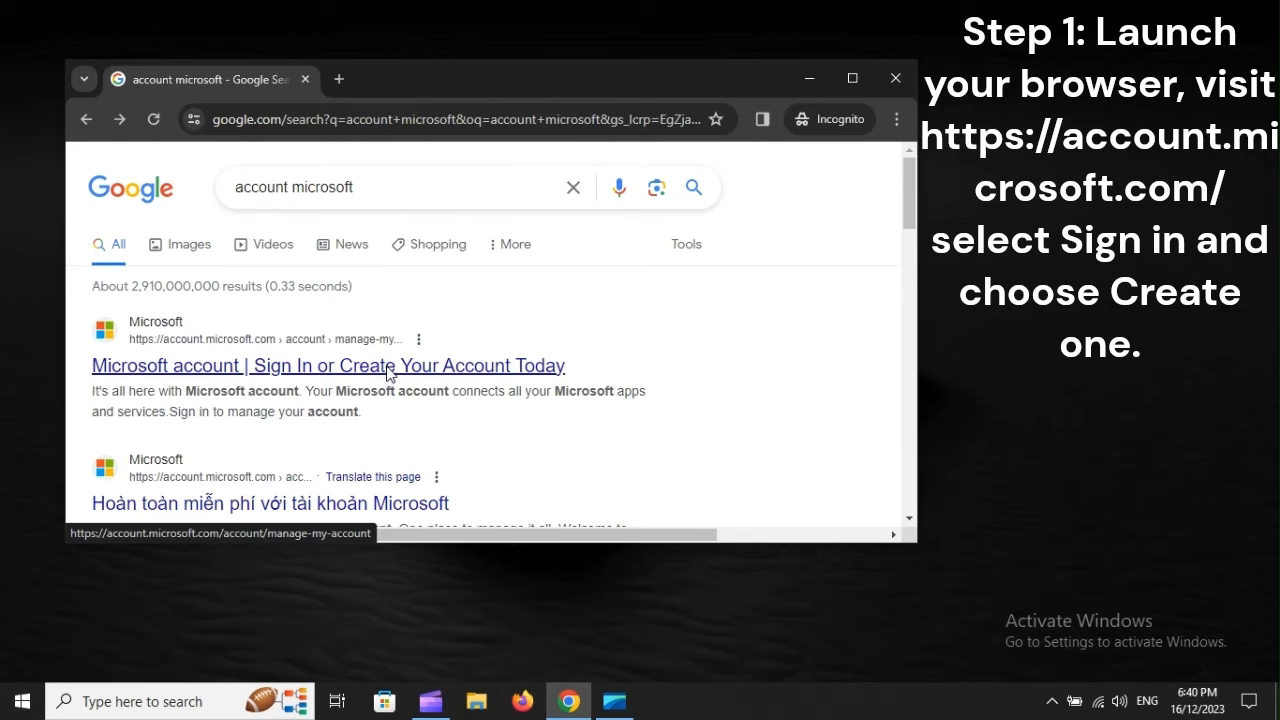
{"action": "left_click", "coordinate": [328, 365]}
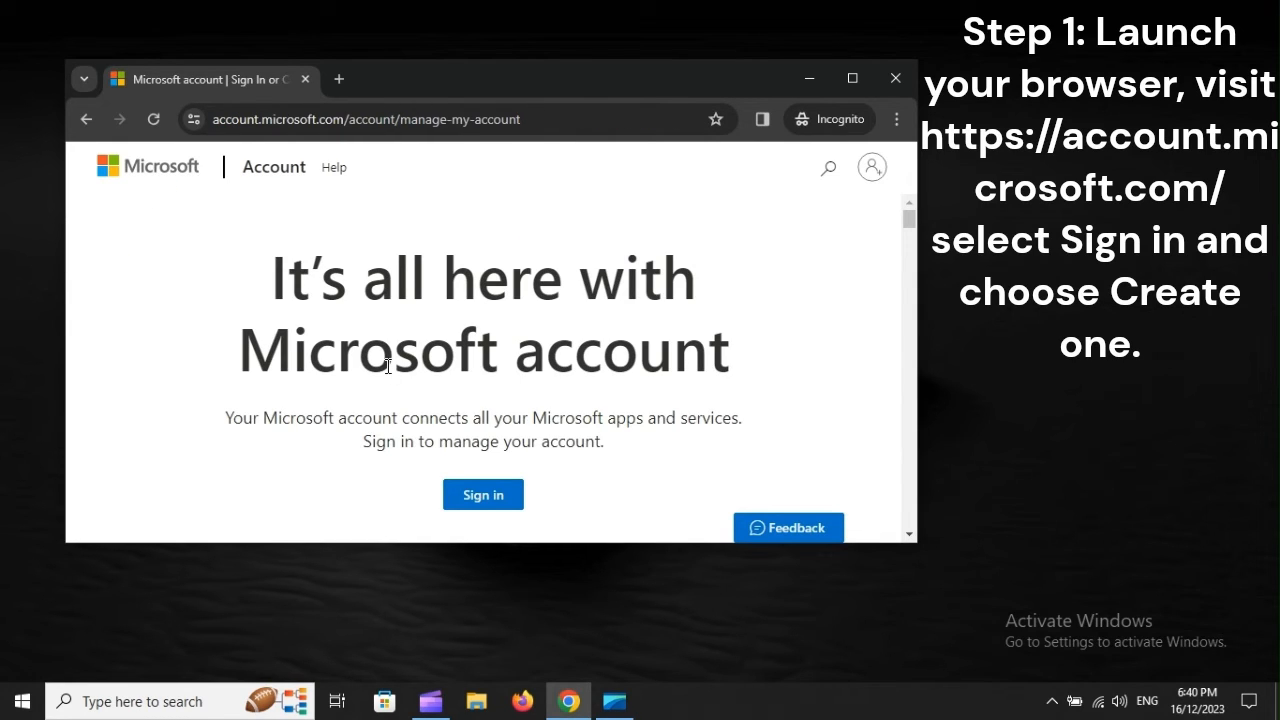
Step: Scroll to Sign in, then follow the 'Create one!' link on the sign-in page
{"action": "scroll", "scroll_direction": "down", "scroll_amount": 3}
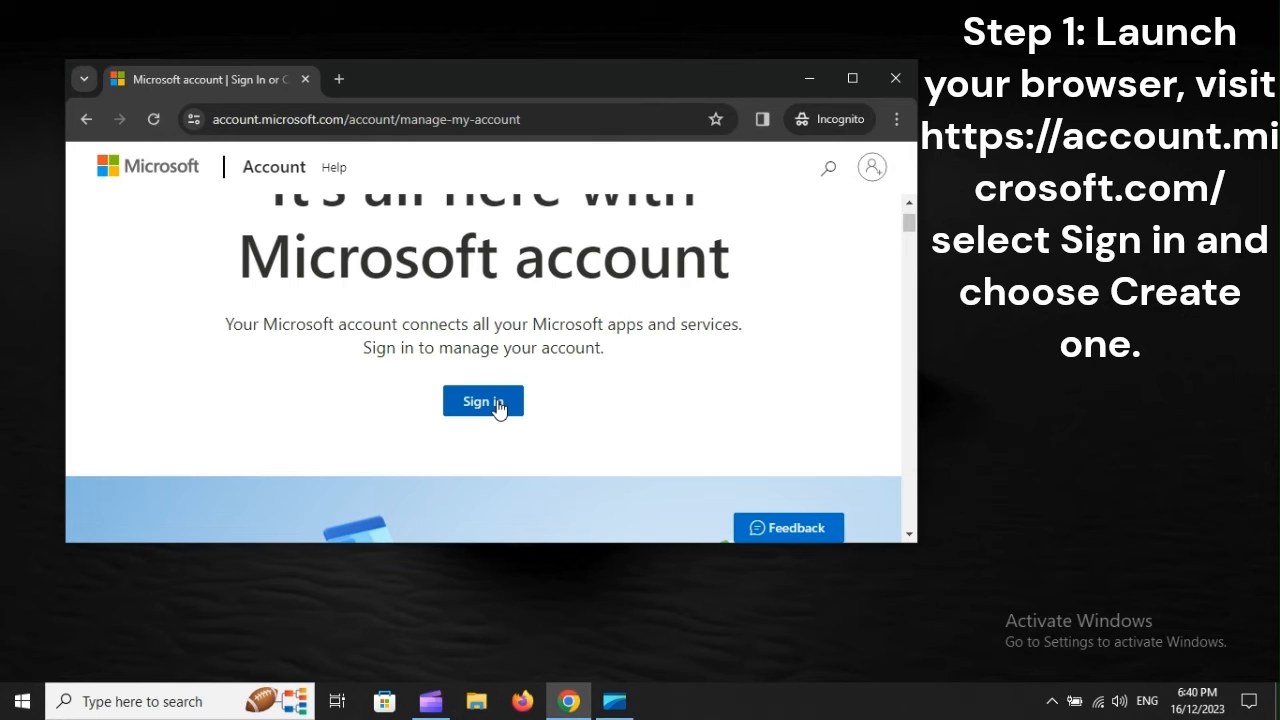
{"action": "left_click", "coordinate": [483, 401]}
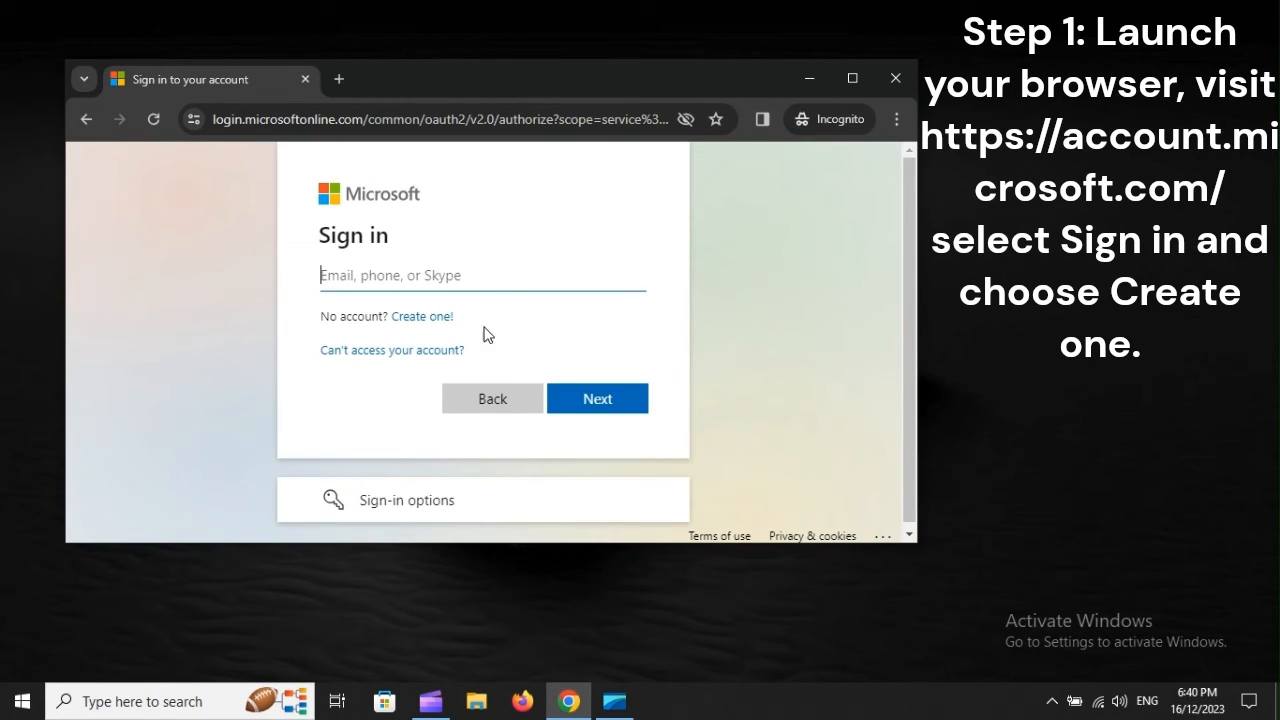
{"action": "mouse_move", "coordinate": [430, 324]}
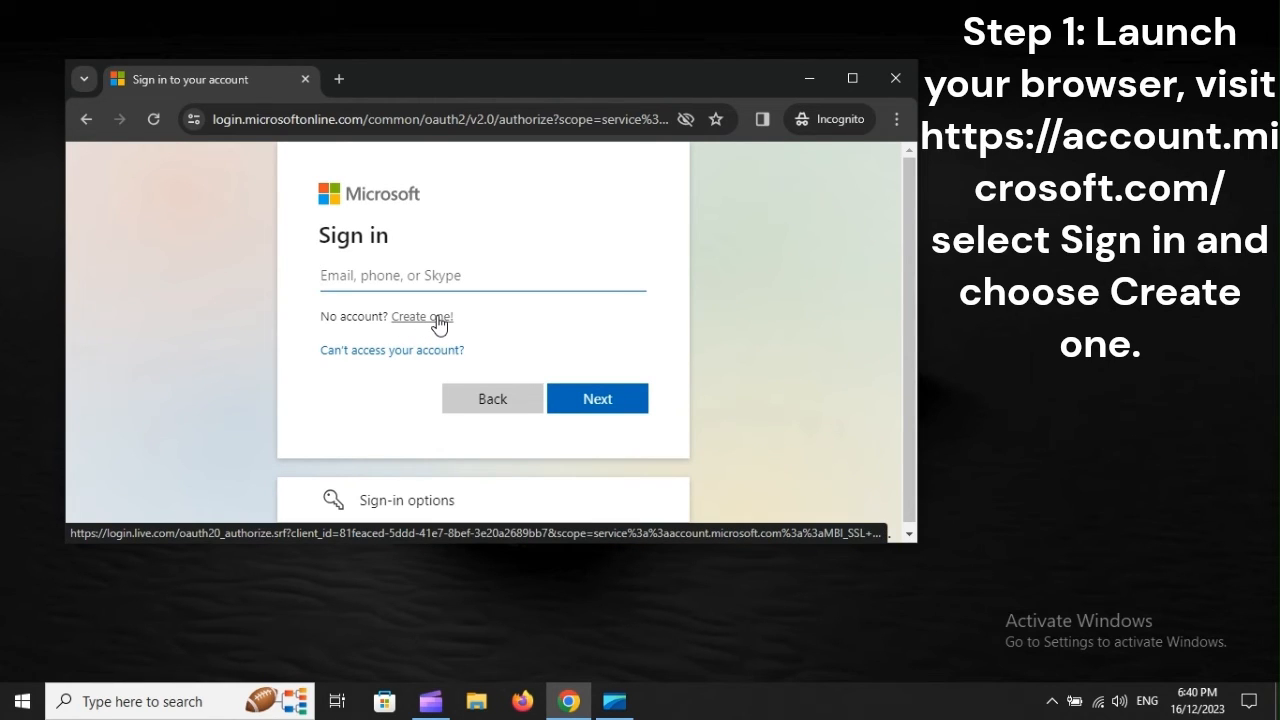
{"action": "left_click", "coordinate": [419, 316]}
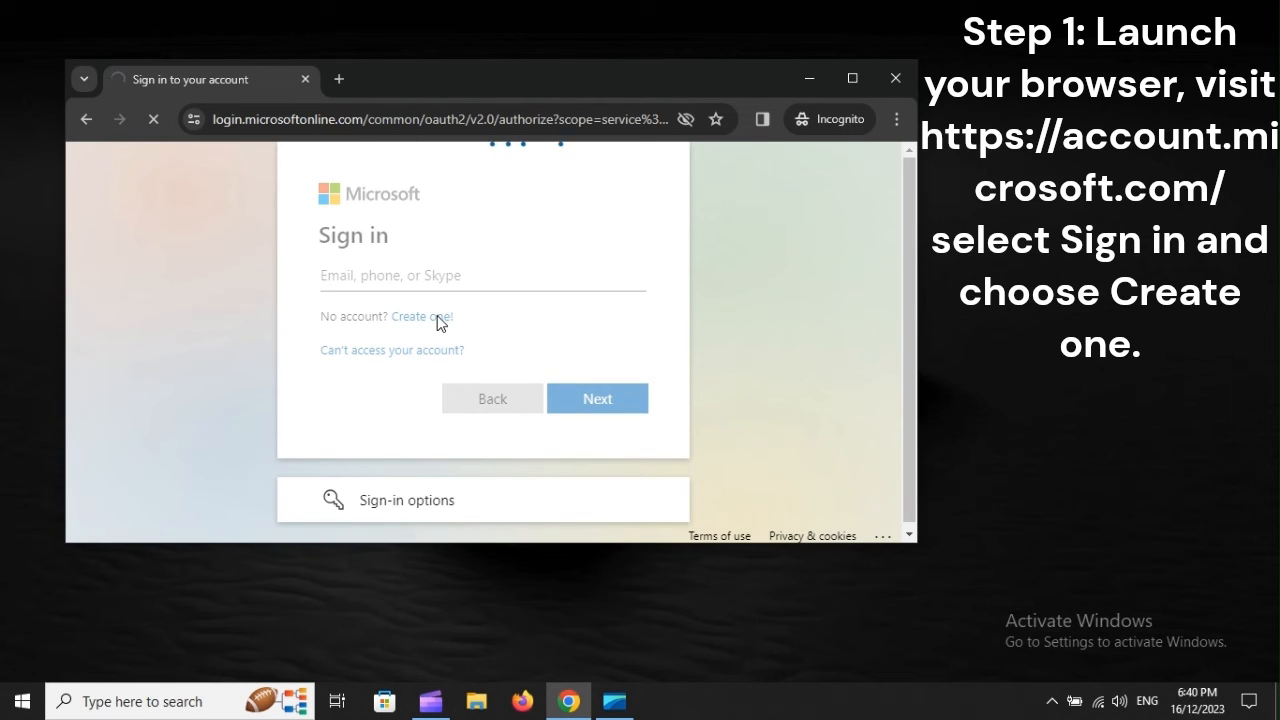
Step: Click 'Create one!' again to load the Create account form with its empty email field
{"action": "left_click", "coordinate": [421, 316]}
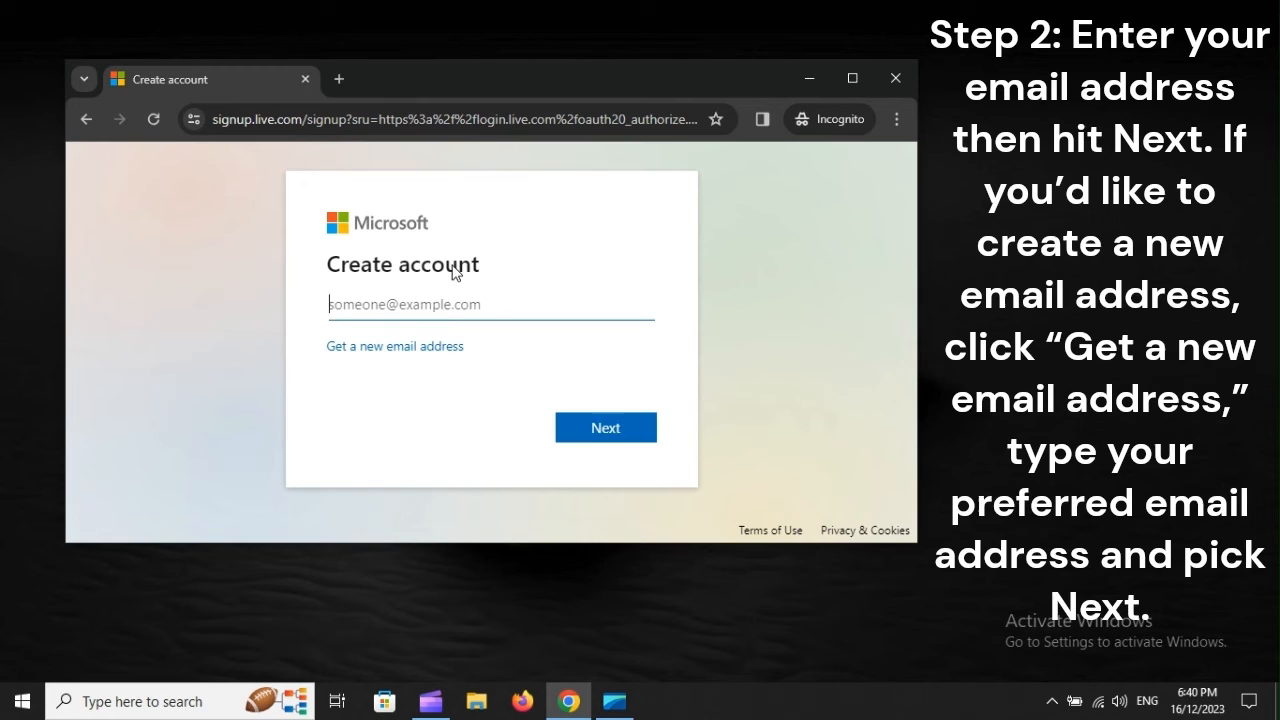
{"action": "mouse_move", "coordinate": [393, 360]}
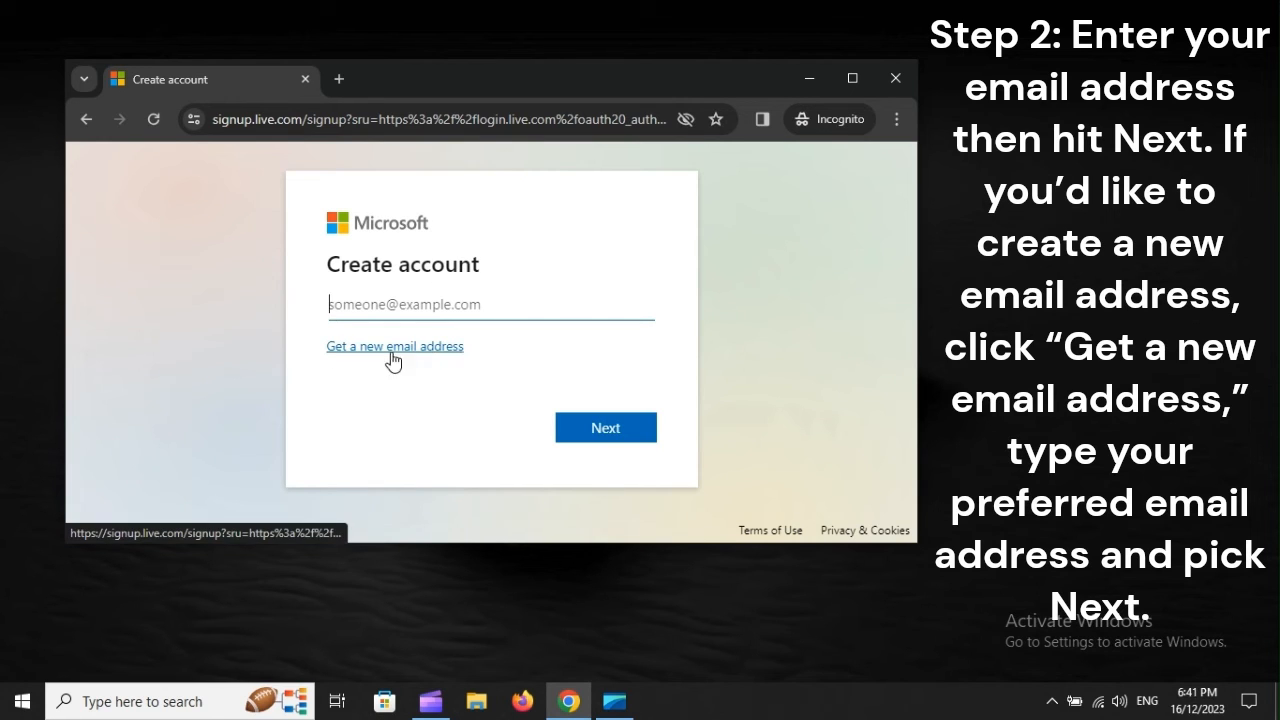
{"action": "mouse_move", "coordinate": [493, 363]}
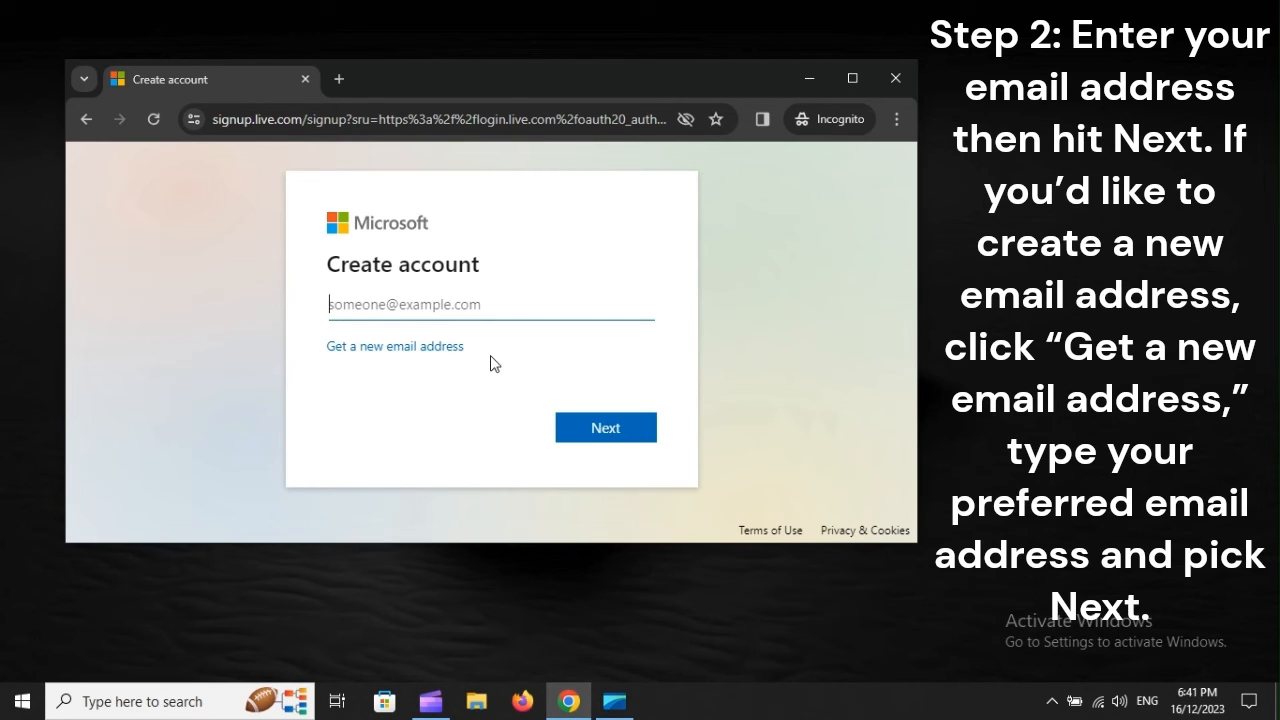